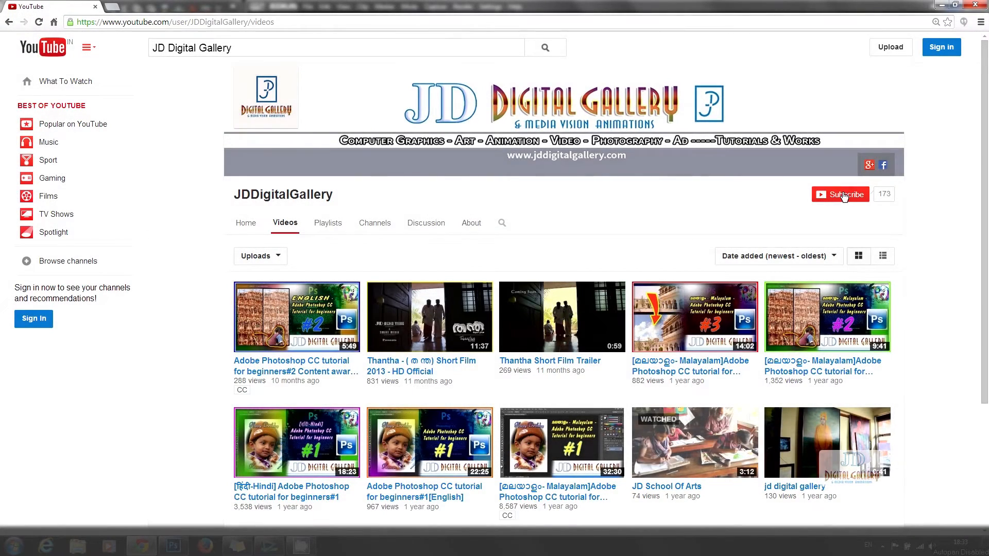
{"action": "mouse_move", "coordinate": [822, 221]}
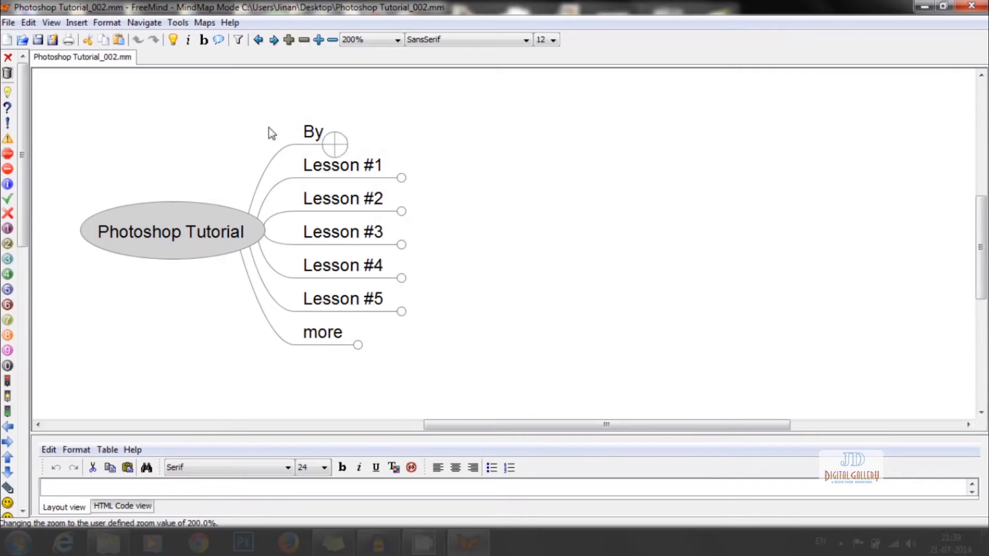
Step: Unfold the By branch, Lesson #1 and Lesson #3 to reveal Sky Replacement steps and tools
{"action": "left_click", "coordinate": [335, 144]}
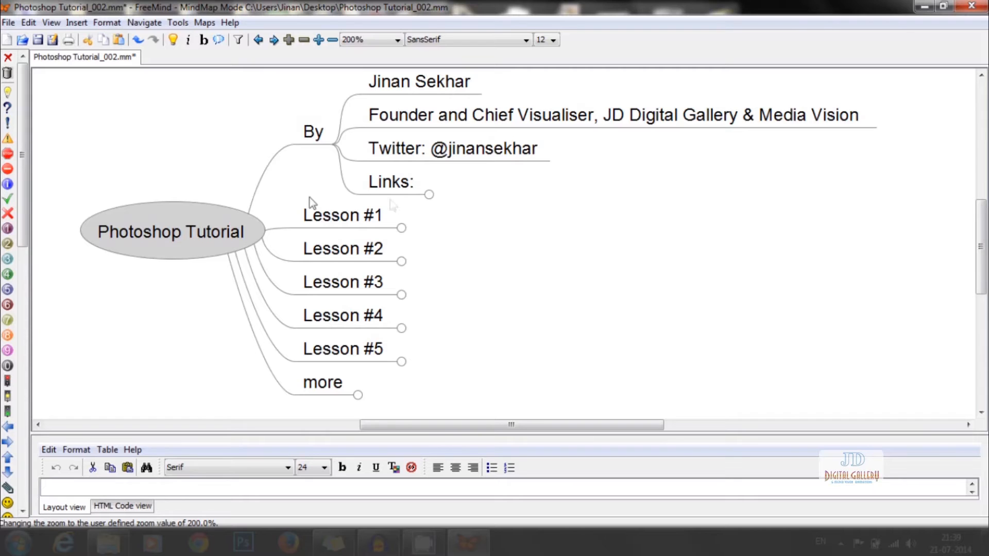
{"action": "mouse_move", "coordinate": [365, 224]}
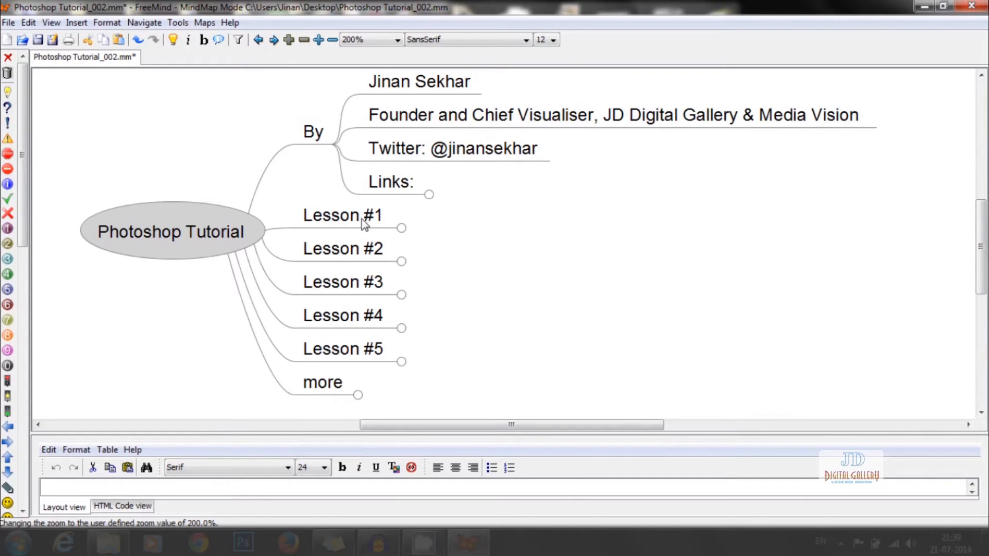
{"action": "left_click", "coordinate": [342, 216]}
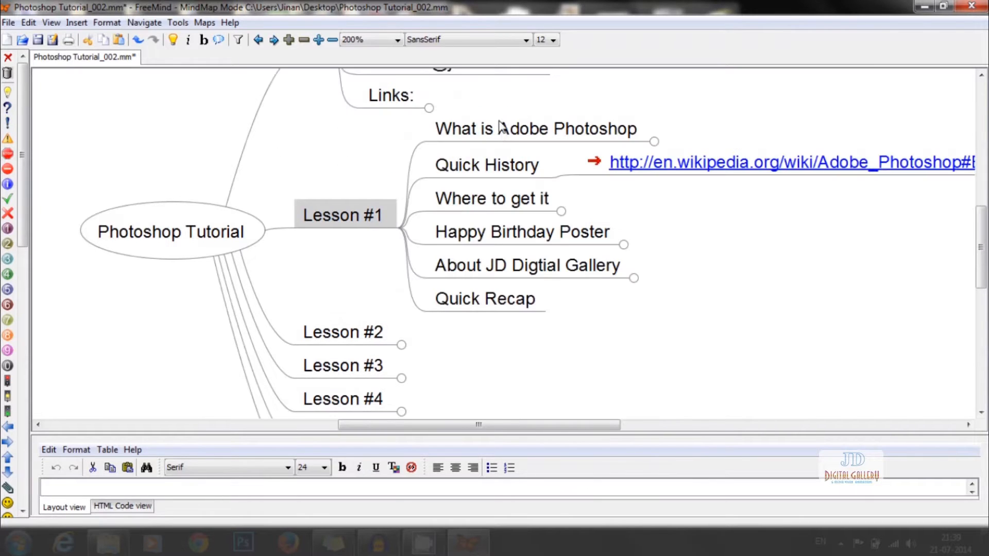
{"action": "mouse_move", "coordinate": [495, 158]}
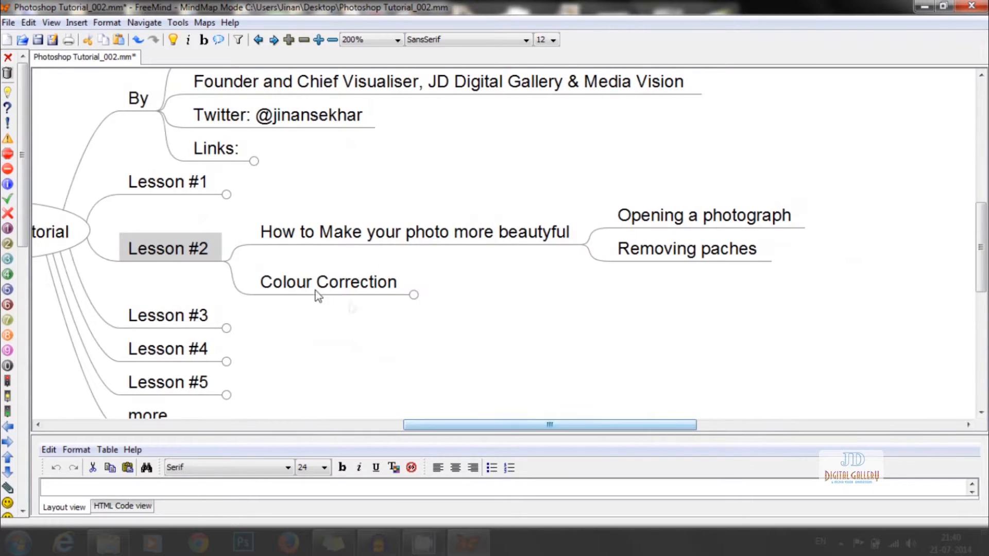
{"action": "left_click", "coordinate": [413, 296]}
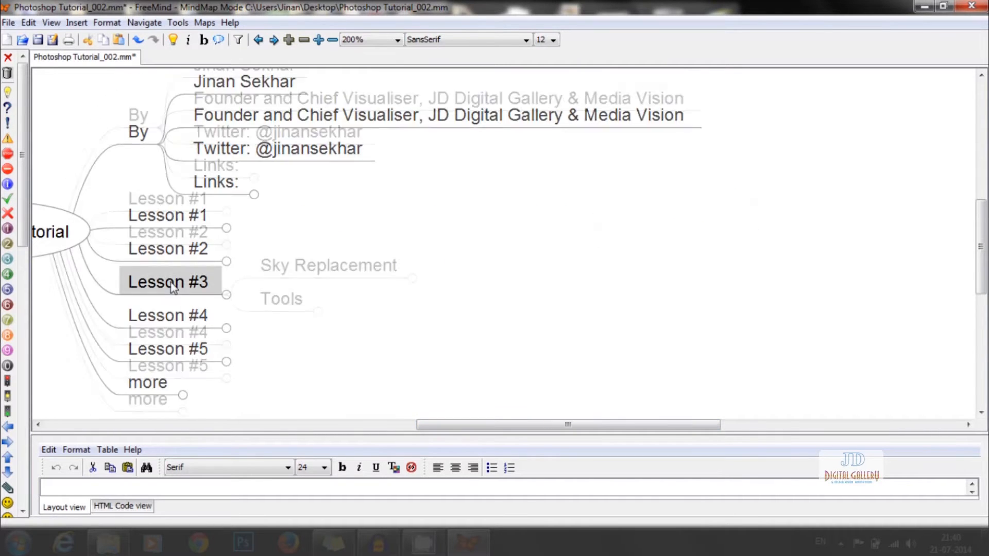
{"action": "left_click", "coordinate": [467, 262]}
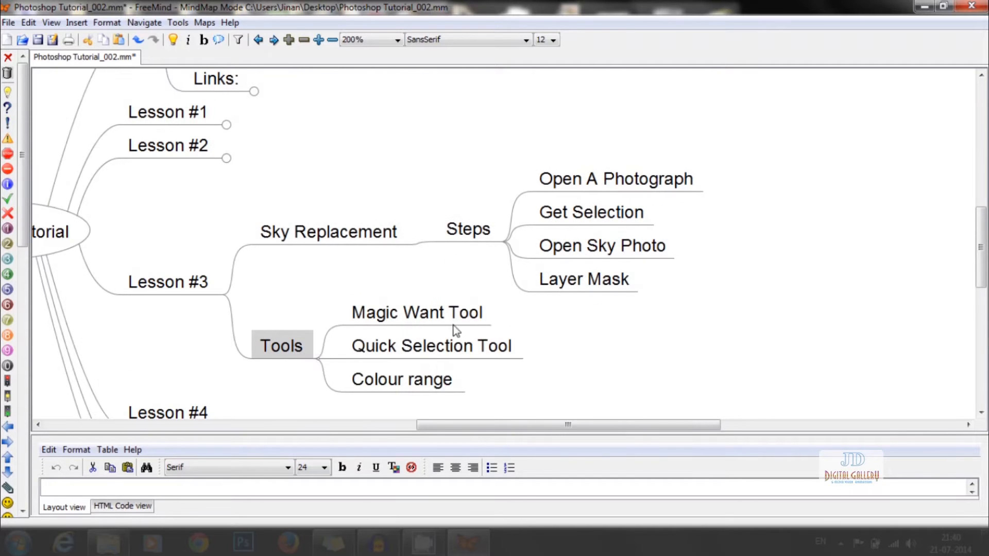
{"action": "mouse_move", "coordinate": [479, 396]}
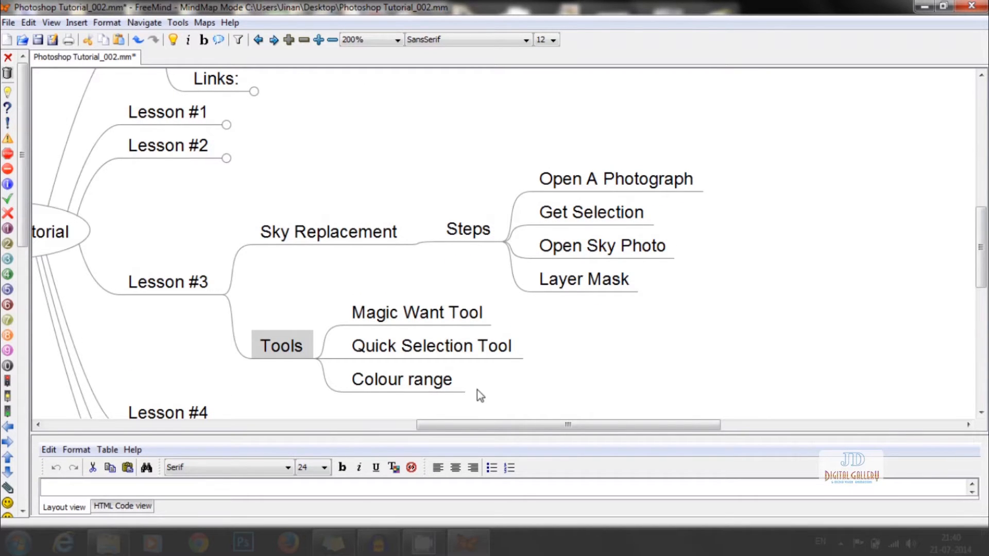
Step: Fold Lesson #3 and unfold Lesson #4 with its frame-rate values and How to edit steps
{"action": "left_click", "coordinate": [167, 281]}
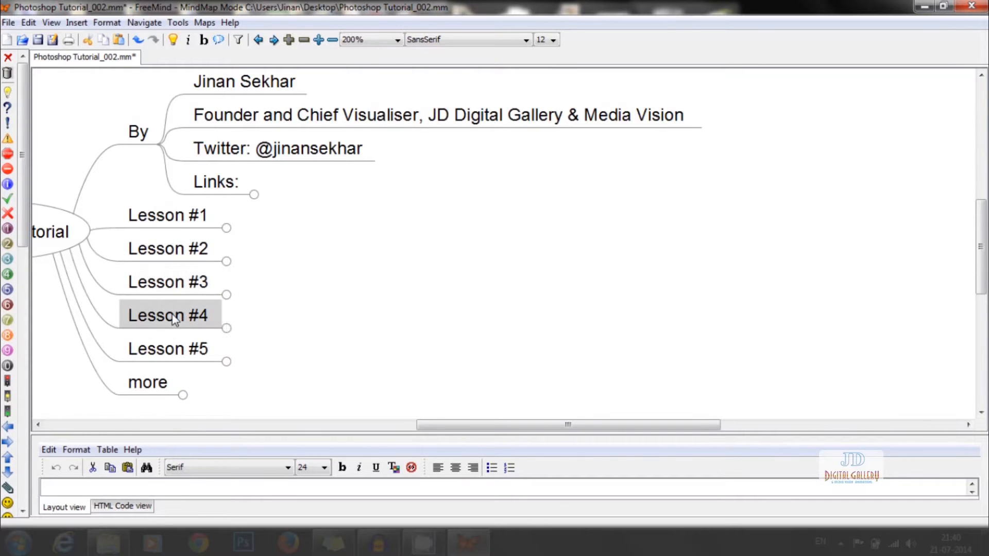
{"action": "left_click", "coordinate": [228, 329]}
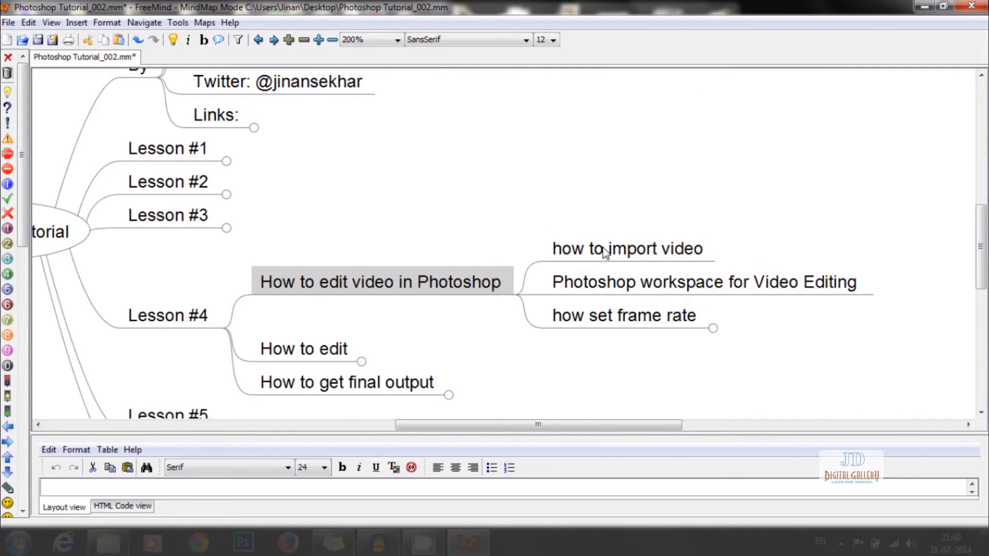
{"action": "left_click", "coordinate": [627, 247]}
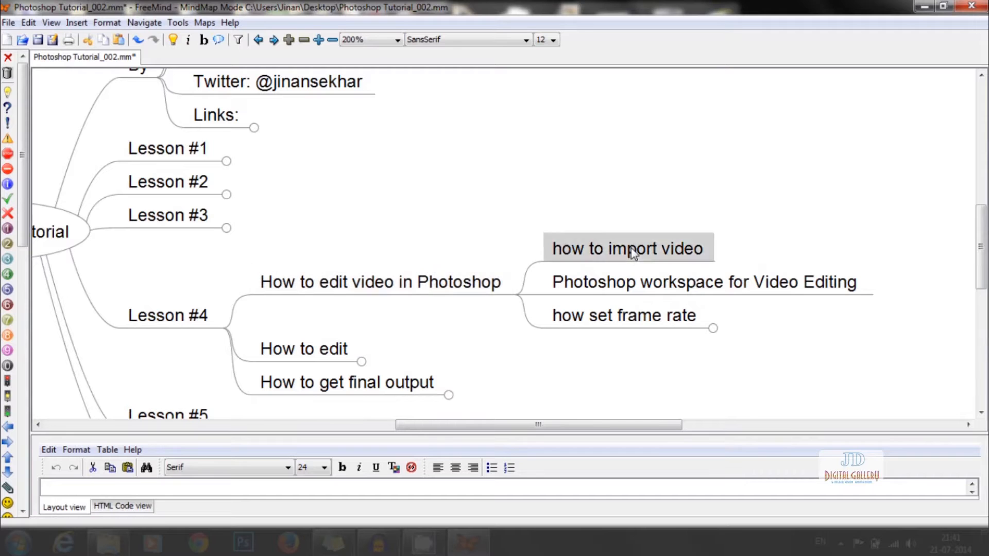
{"action": "mouse_move", "coordinate": [690, 300]}
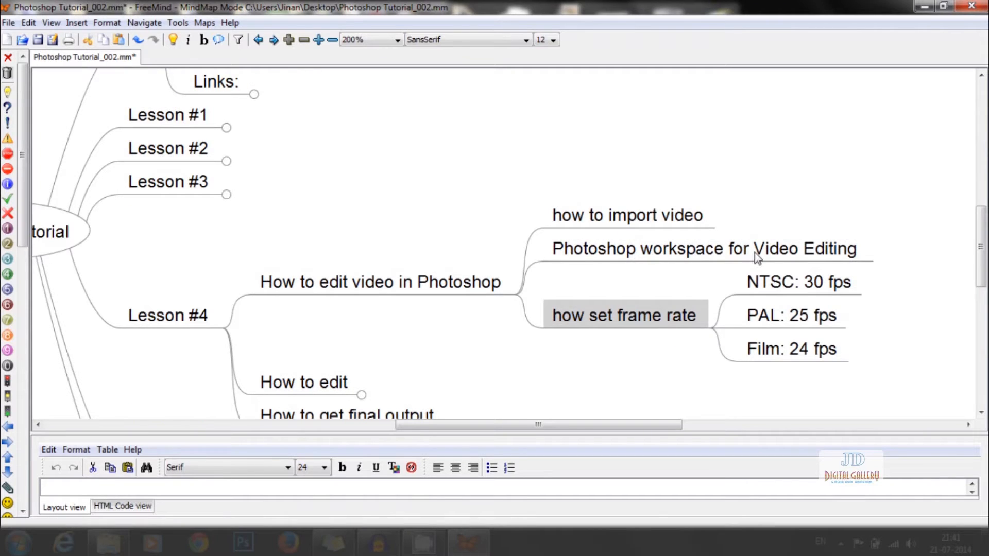
{"action": "mouse_move", "coordinate": [624, 333]}
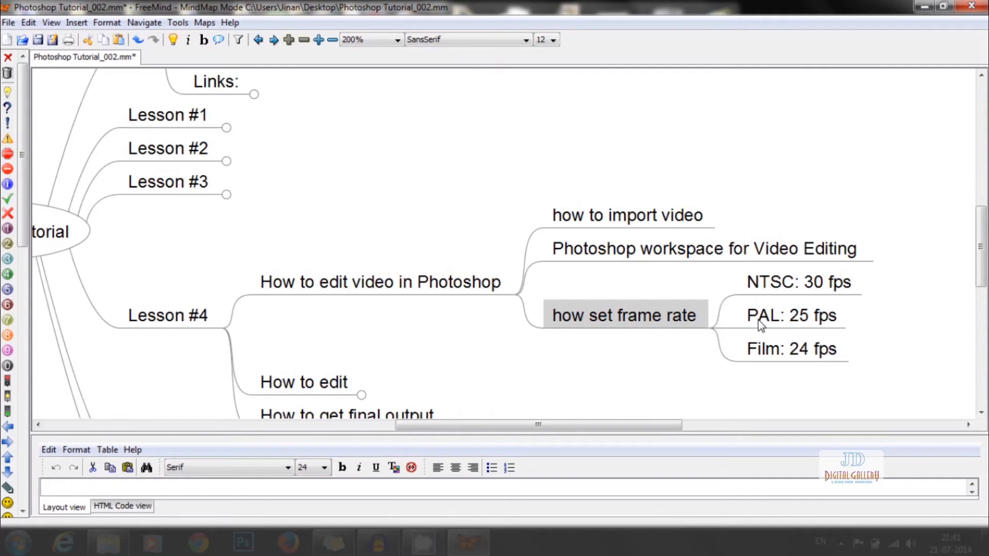
{"action": "left_click", "coordinate": [304, 382]}
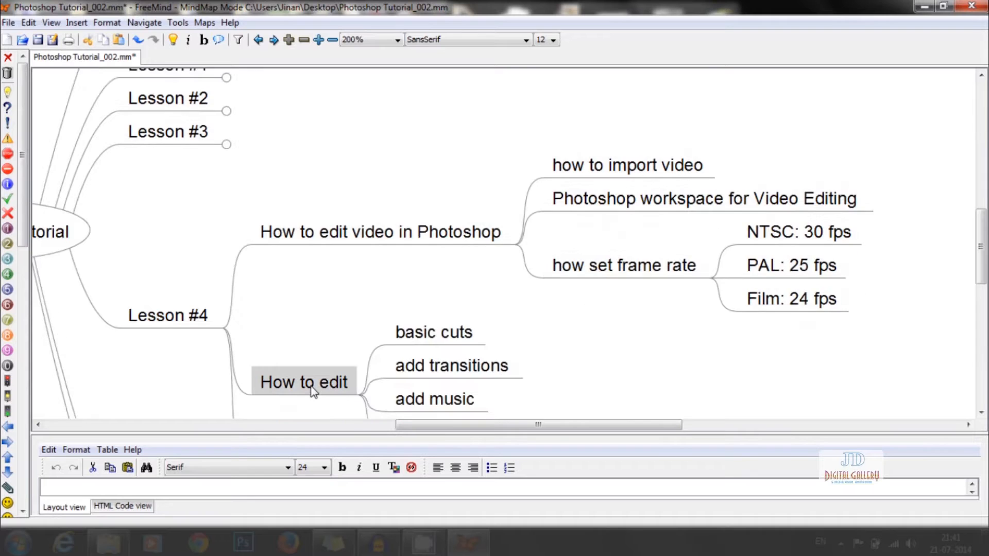
{"action": "scroll", "scroll_direction": "down", "scroll_amount": 3}
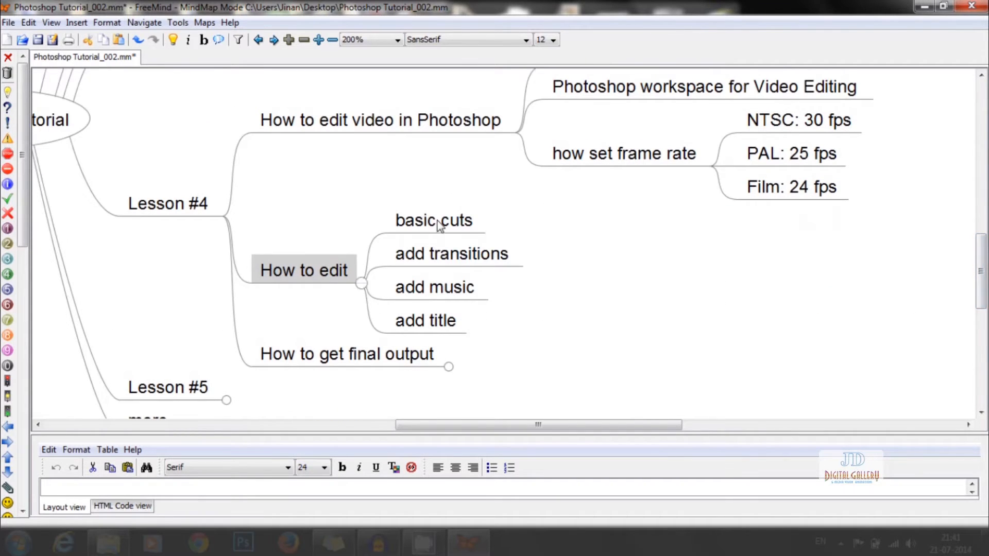
{"action": "mouse_move", "coordinate": [451, 261]}
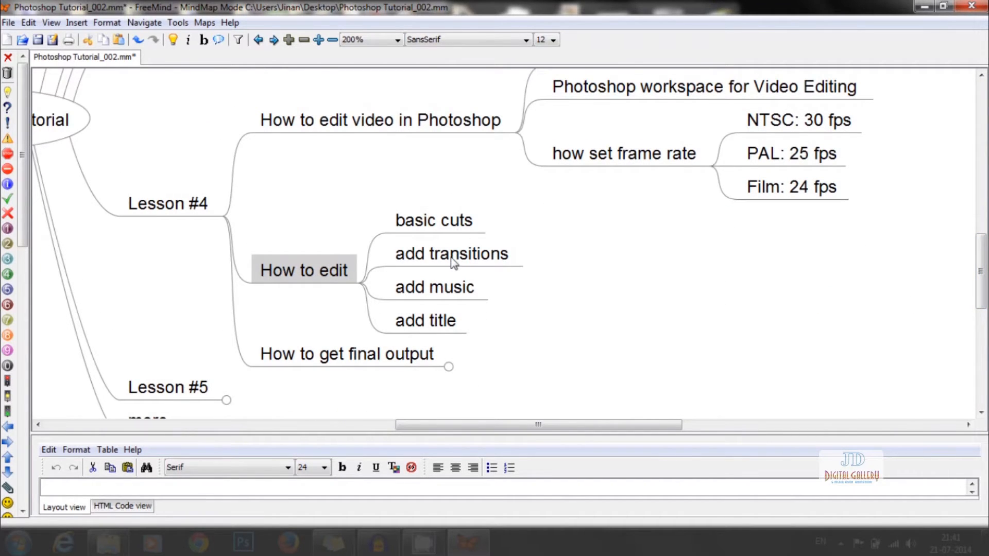
{"action": "mouse_move", "coordinate": [422, 364]}
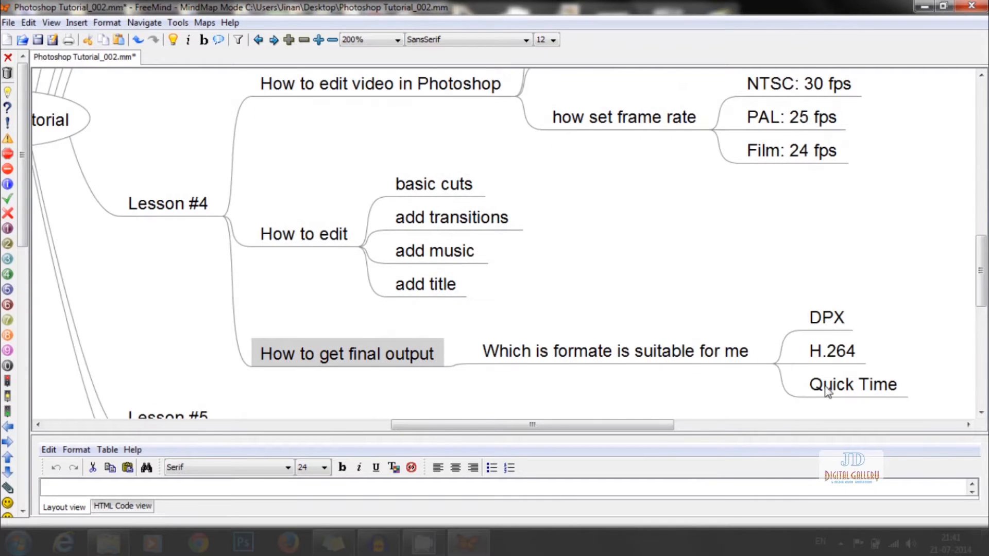
{"action": "mouse_move", "coordinate": [646, 371]}
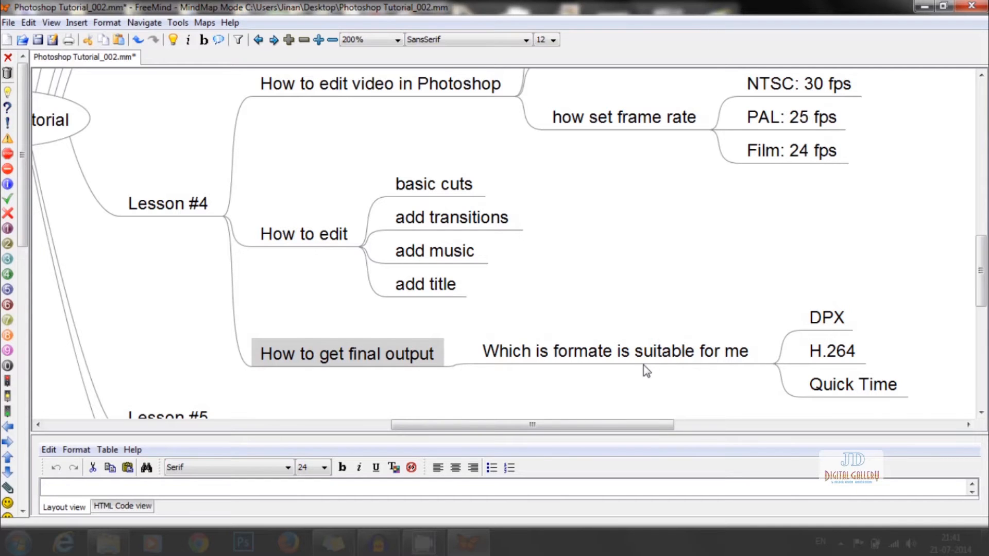
{"action": "mouse_move", "coordinate": [244, 542]}
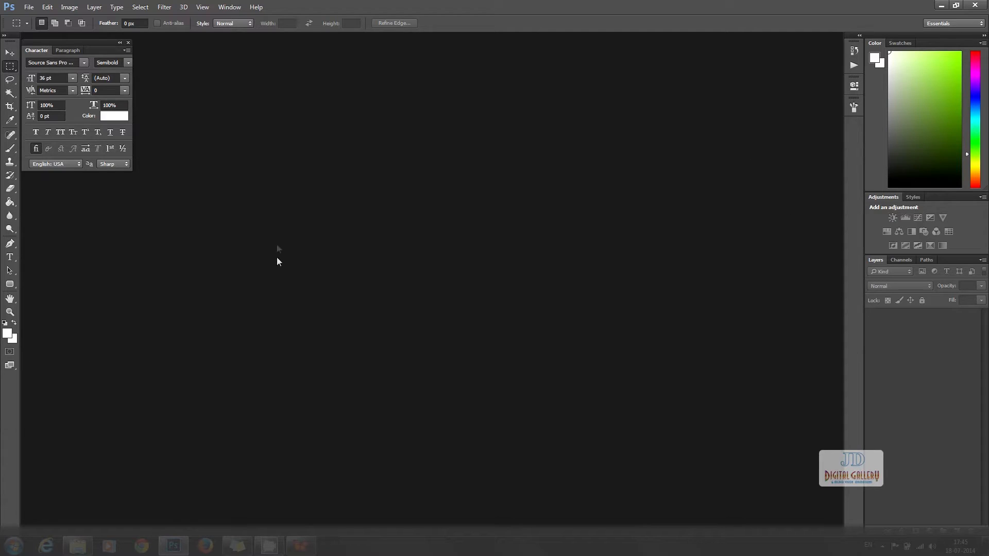
Step: Switch to the Motion workspace and choose to add video clips from the Timeline media button
{"action": "left_click", "coordinate": [228, 7]}
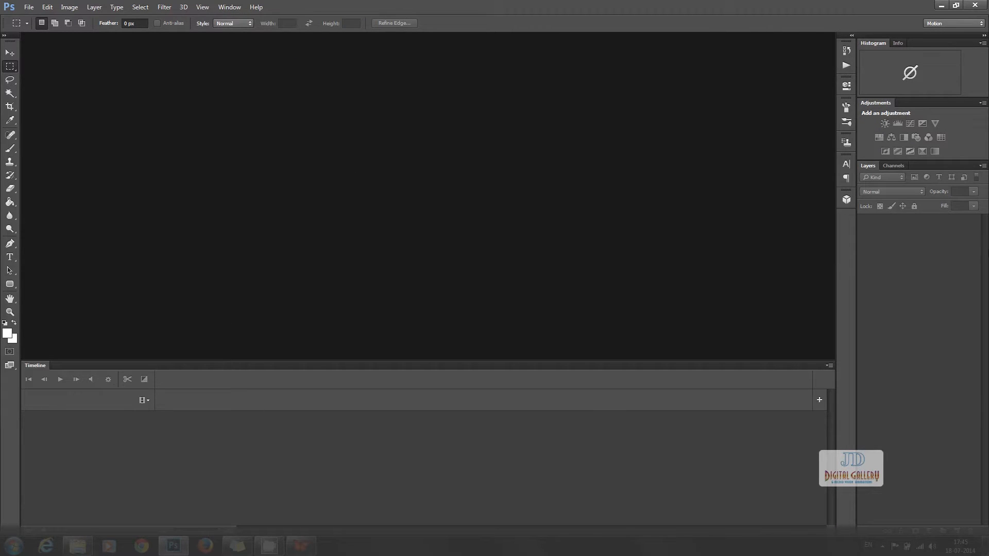
{"action": "mouse_move", "coordinate": [330, 346]}
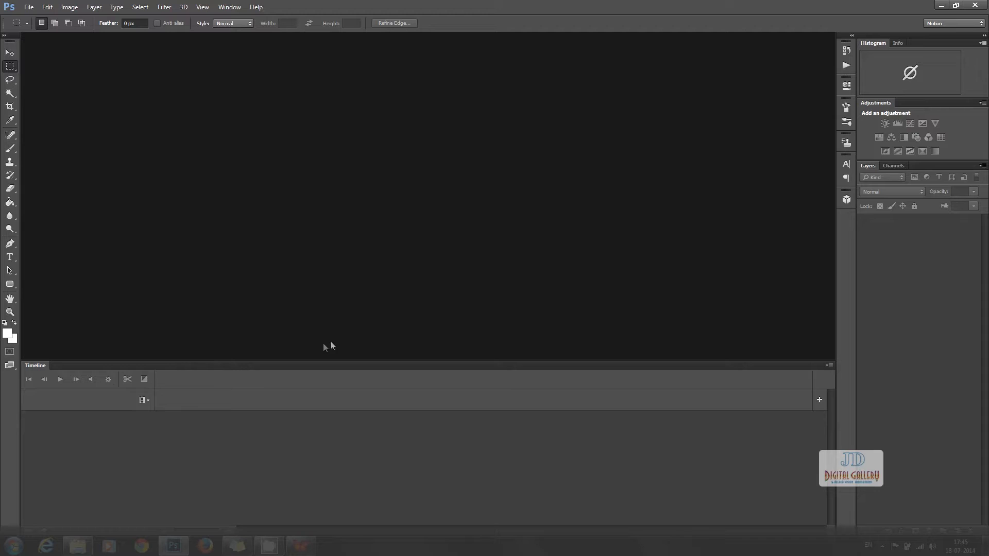
{"action": "mouse_move", "coordinate": [317, 350]}
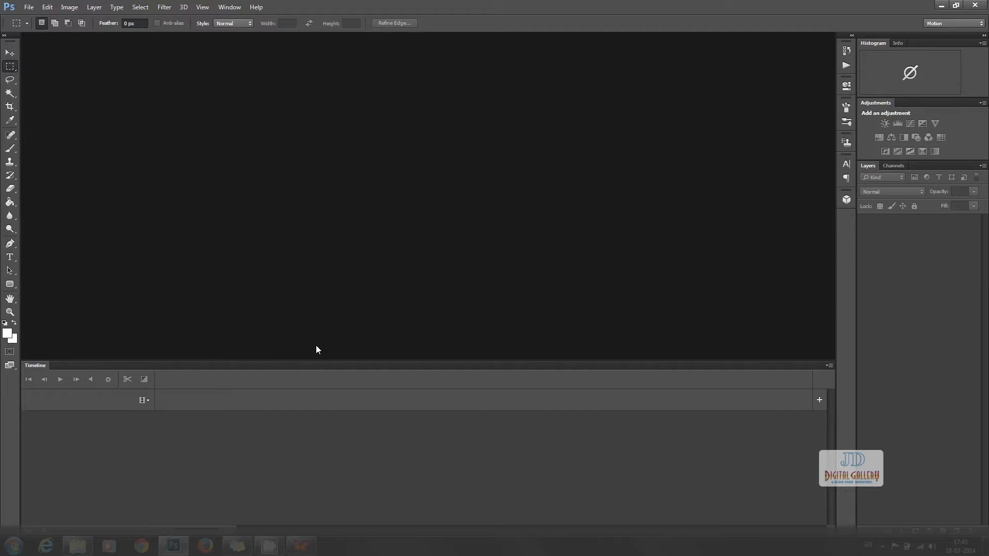
{"action": "mouse_move", "coordinate": [145, 408]}
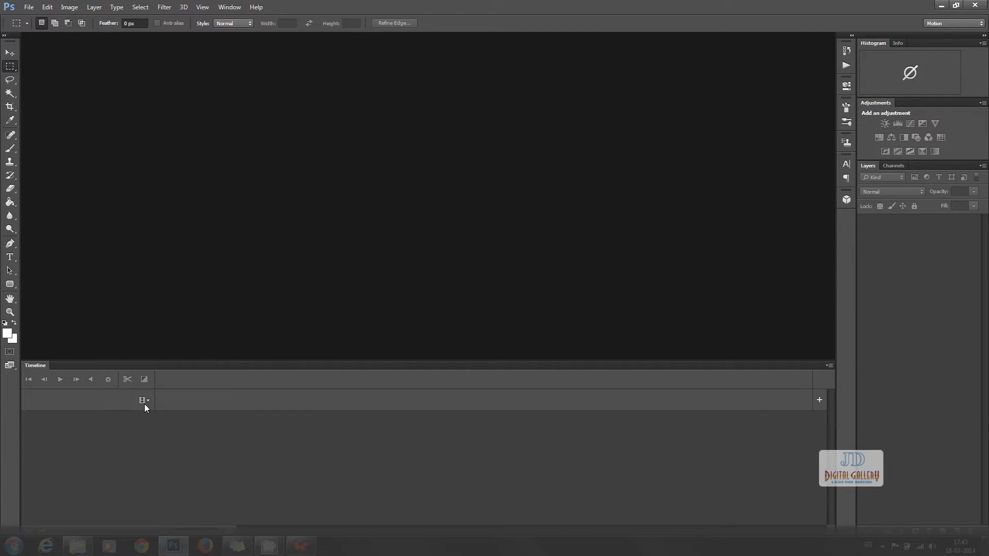
{"action": "left_click", "coordinate": [143, 401]}
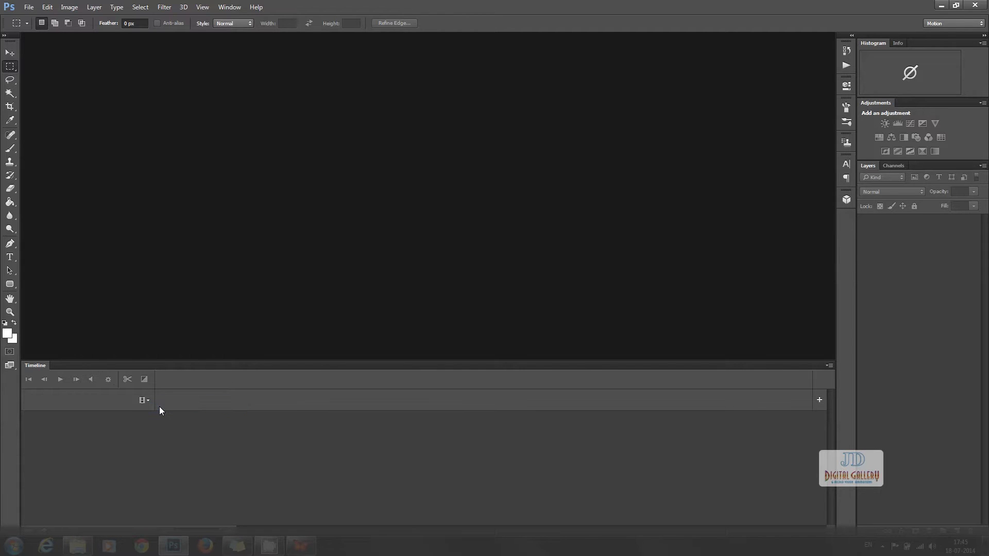
{"action": "left_click", "coordinate": [28, 7]}
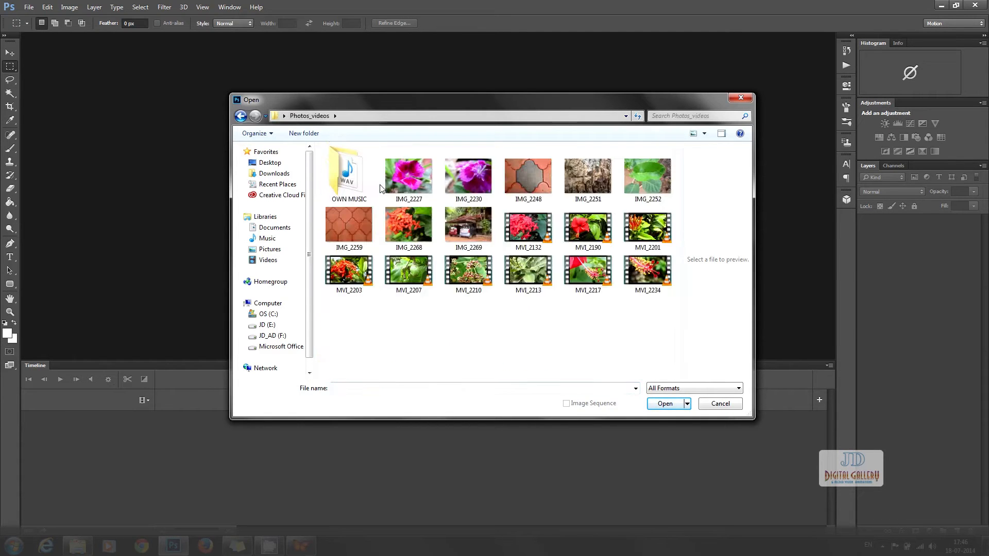
{"action": "mouse_move", "coordinate": [588, 227]}
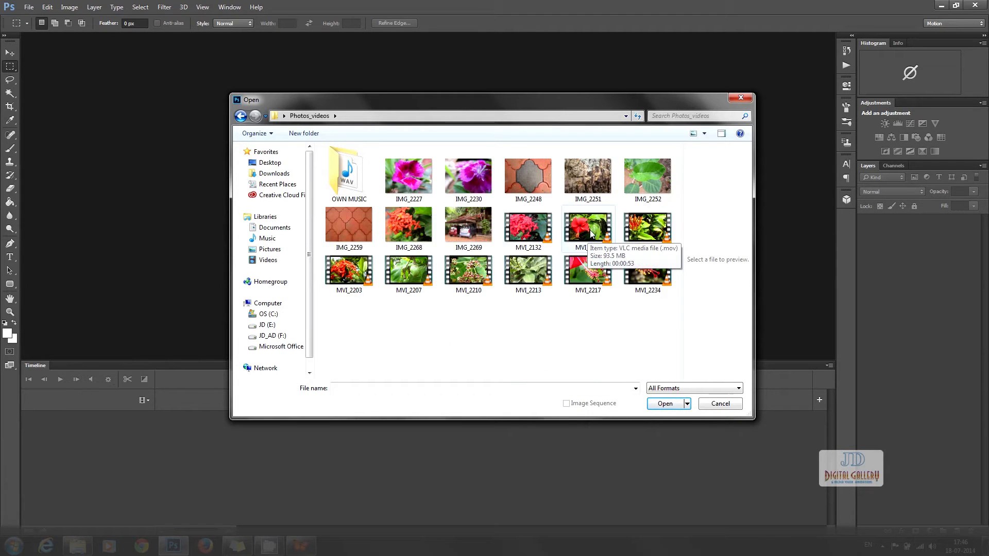
{"action": "left_click", "coordinate": [587, 227]}
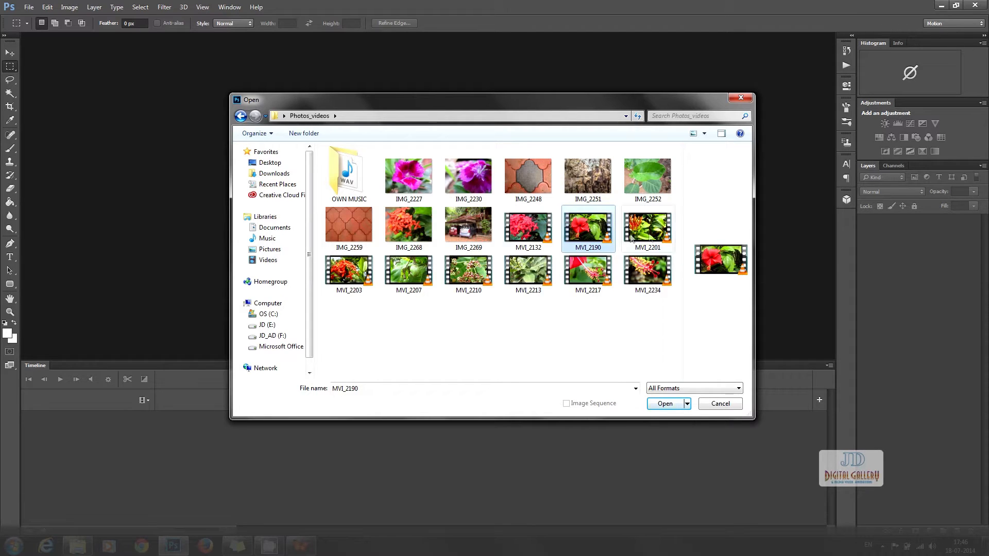
{"action": "left_click", "coordinate": [587, 273]}
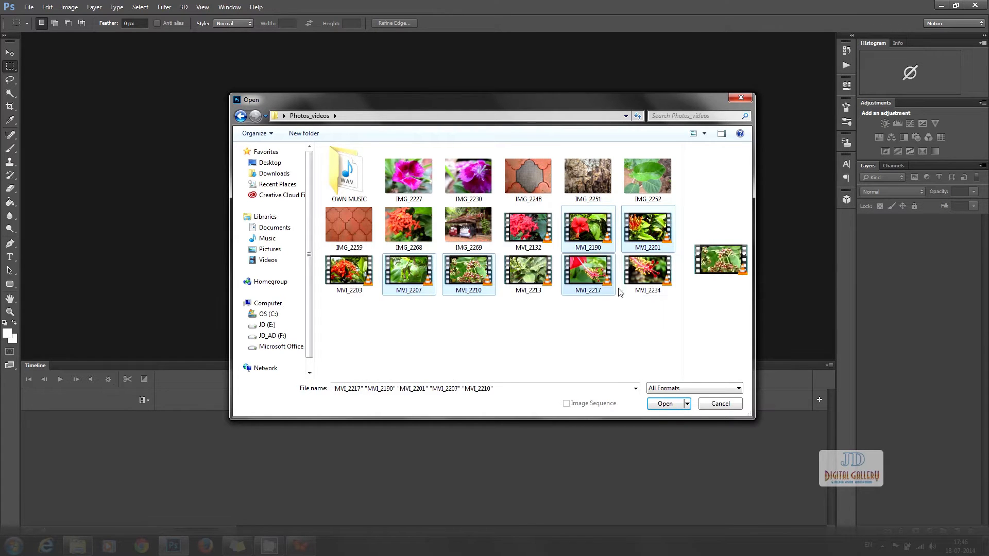
{"action": "left_click", "coordinate": [647, 275]}
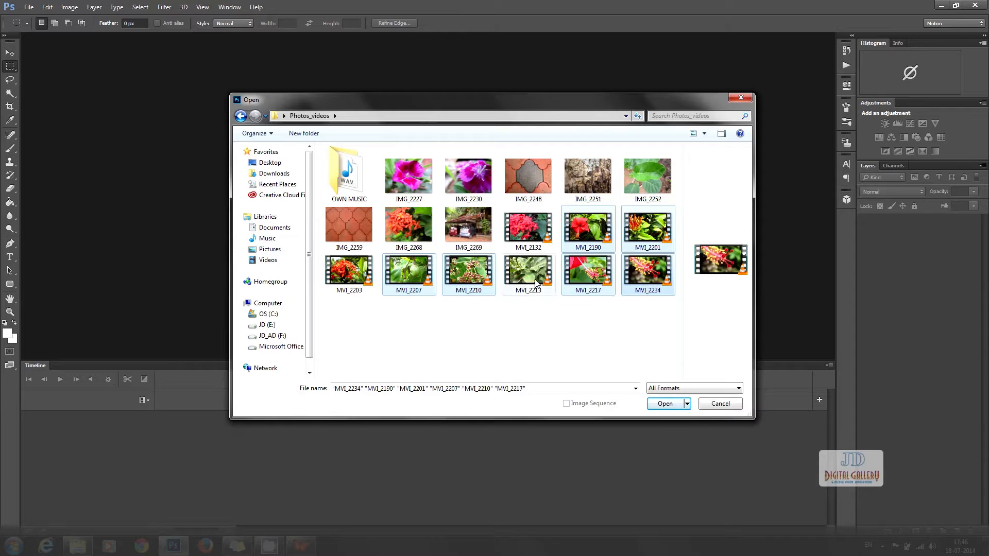
{"action": "left_click", "coordinate": [664, 403]}
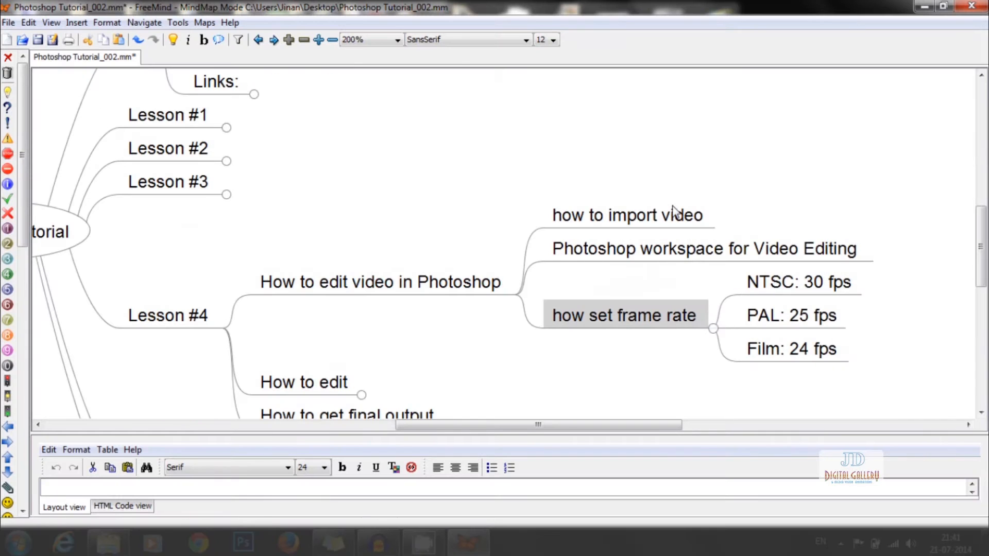
{"action": "mouse_move", "coordinate": [706, 334]}
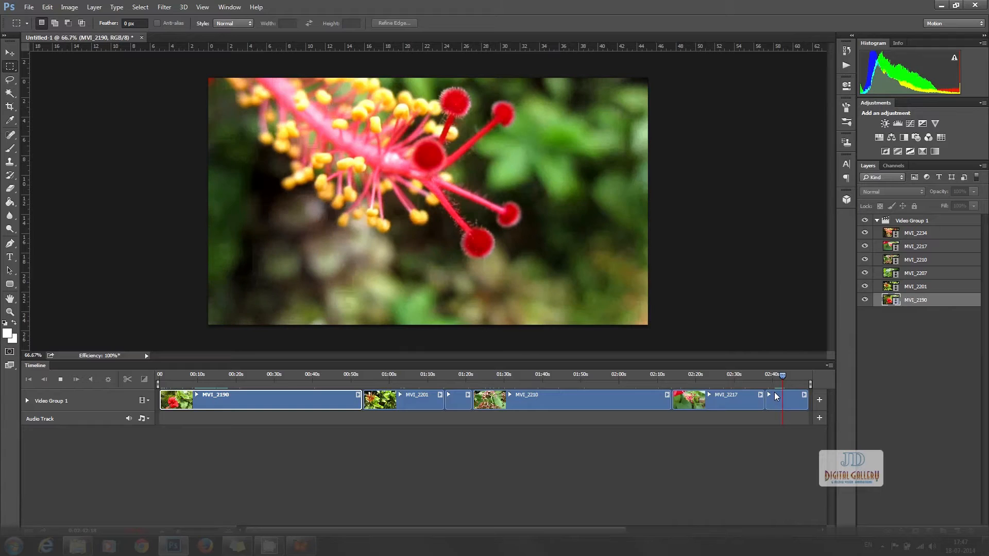
Step: Set the timeline frame rate to 25 fps from the Timeline panel menu and confirm
{"action": "left_click", "coordinate": [915, 300]}
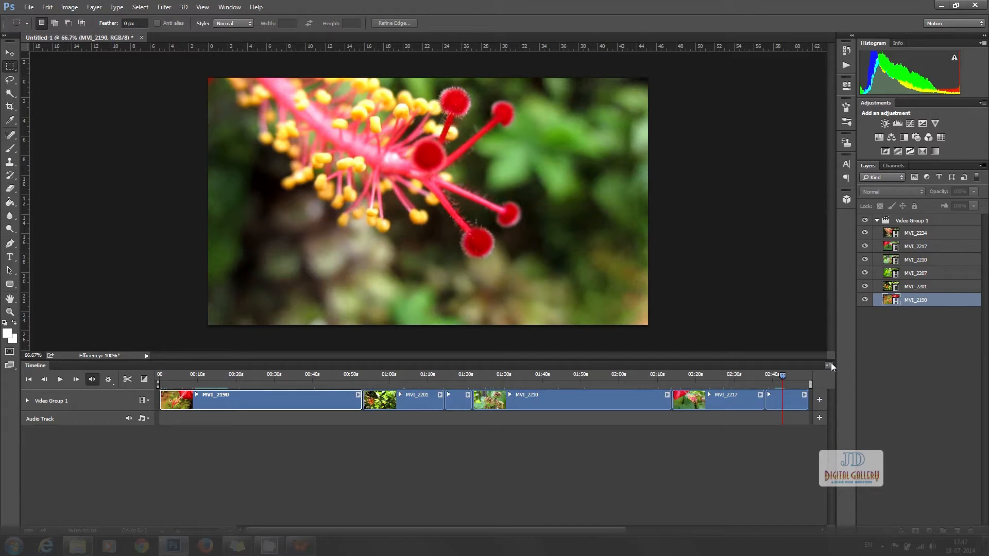
{"action": "left_click", "coordinate": [827, 366]}
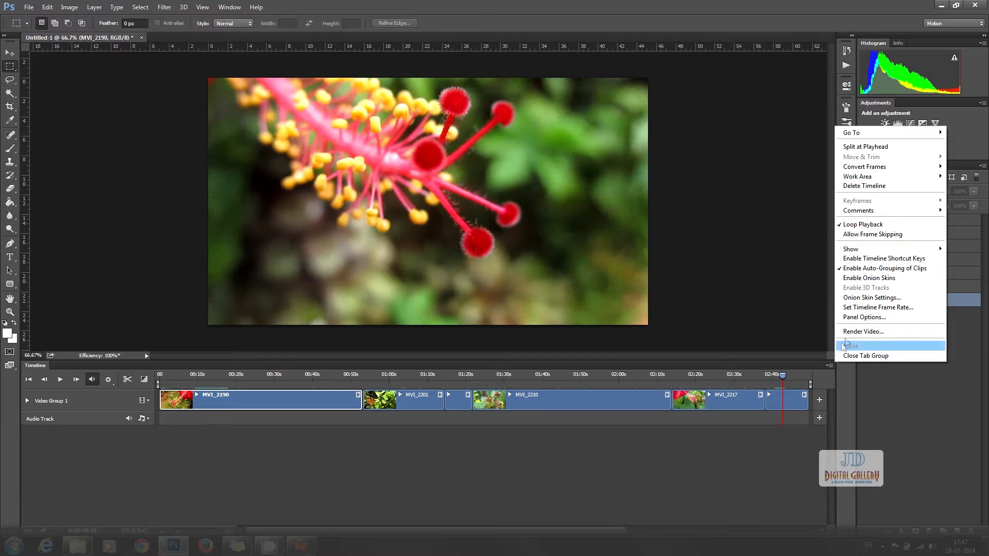
{"action": "mouse_move", "coordinate": [877, 307]}
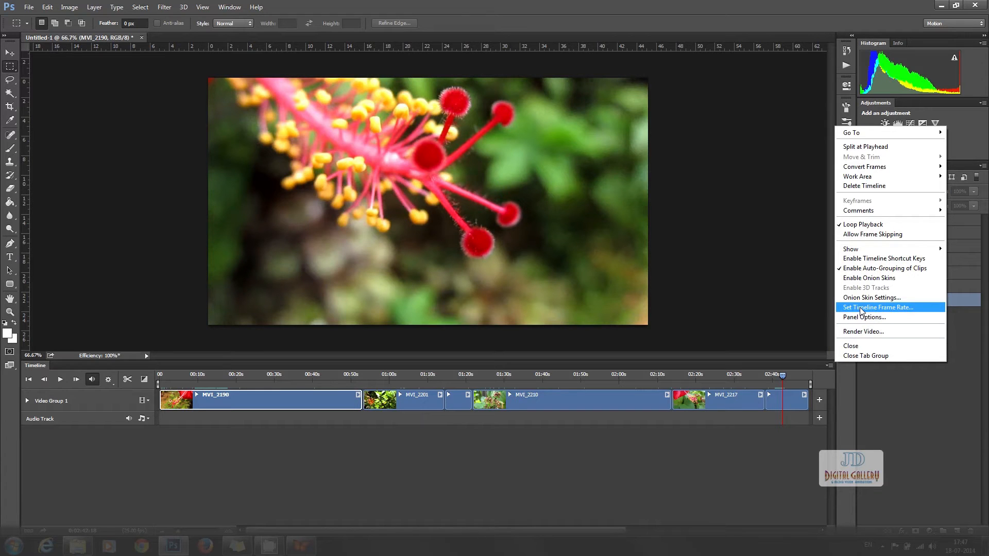
{"action": "left_click", "coordinate": [876, 307]}
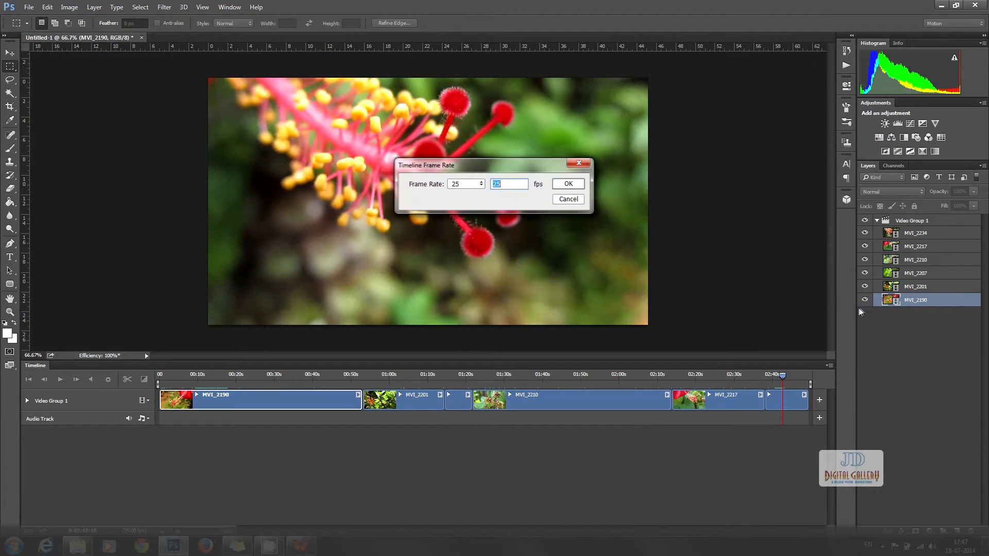
{"action": "mouse_move", "coordinate": [470, 190]}
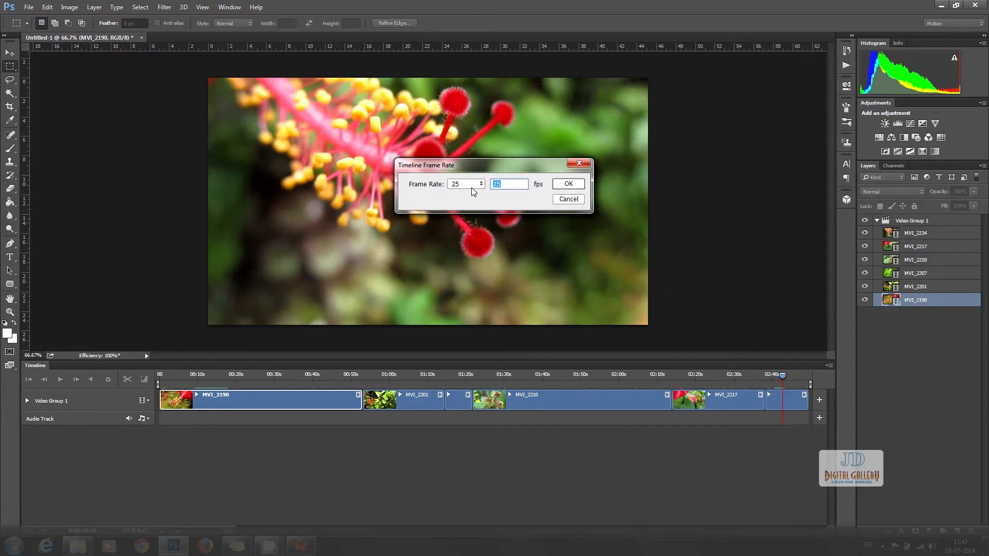
{"action": "left_click", "coordinate": [508, 184]}
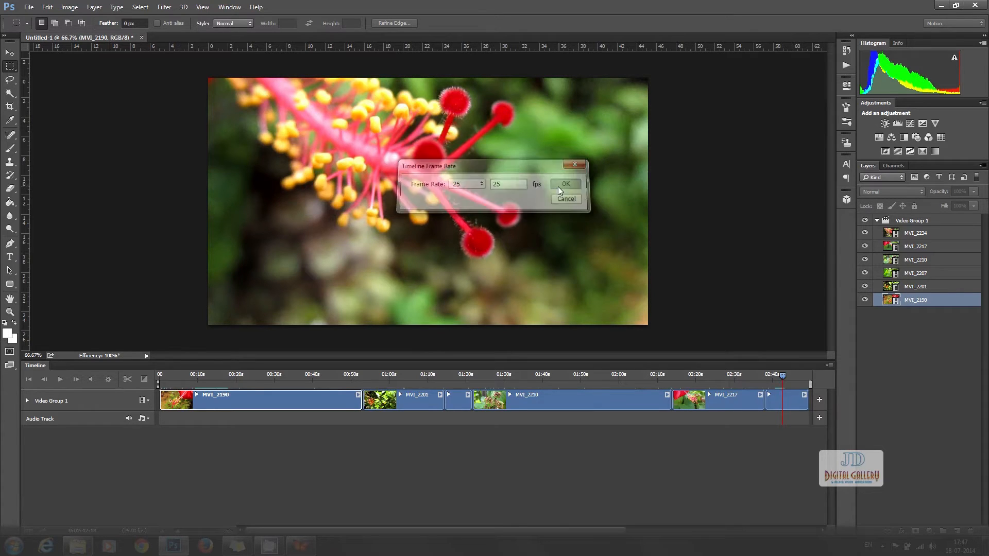
{"action": "left_click", "coordinate": [564, 183]}
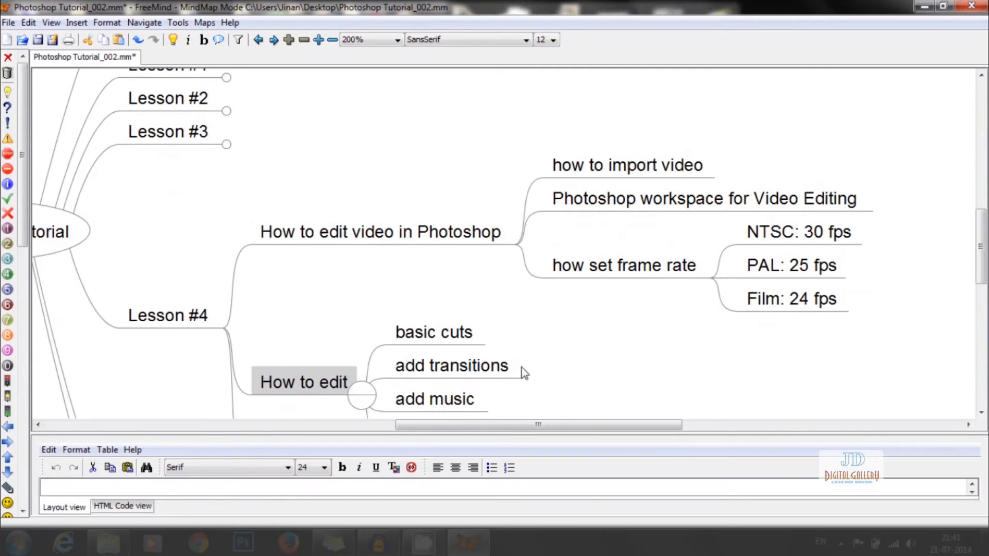
Step: Scroll the map to the How to edit topics: basic cuts, transitions, music and title
{"action": "scroll", "scroll_direction": "down", "scroll_amount": 3}
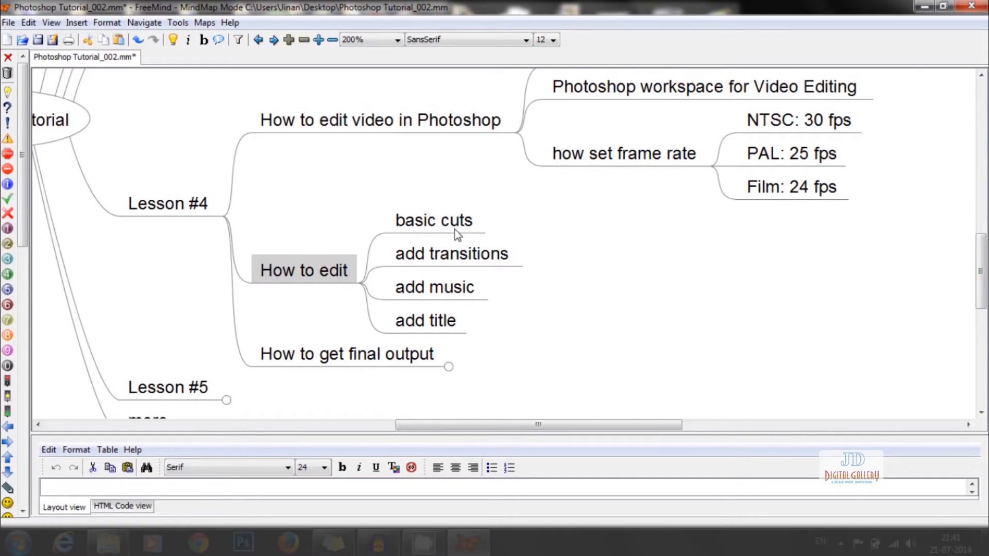
{"action": "left_click", "coordinate": [172, 545]}
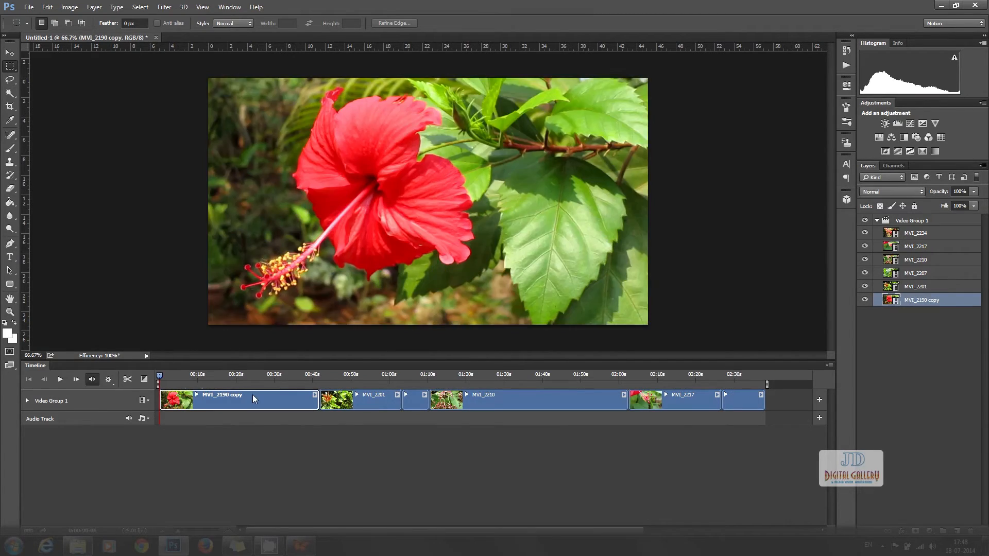
Step: Split the first flower clip around the 30-second mark and drop the unwanted piece
{"action": "left_click", "coordinate": [59, 379]}
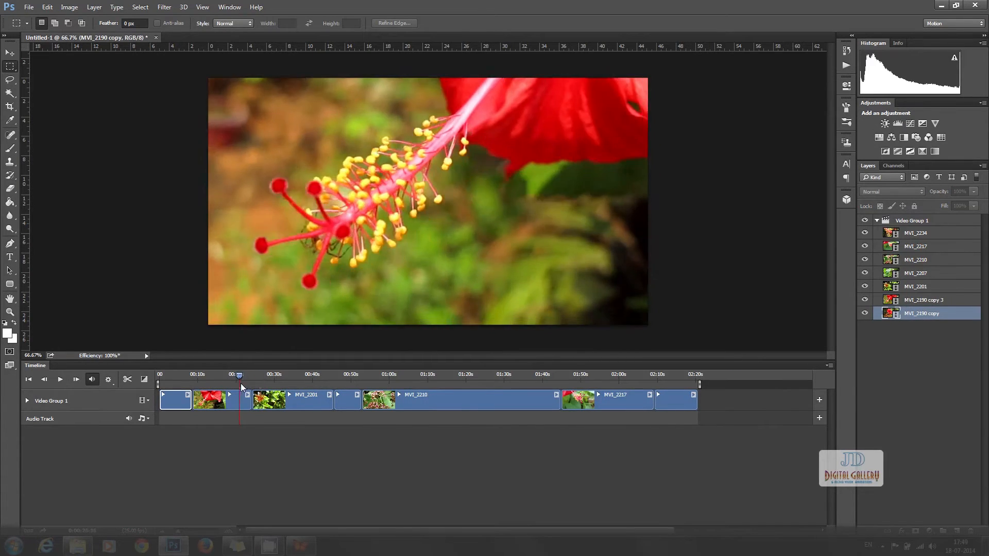
{"action": "left_click", "coordinate": [60, 379]}
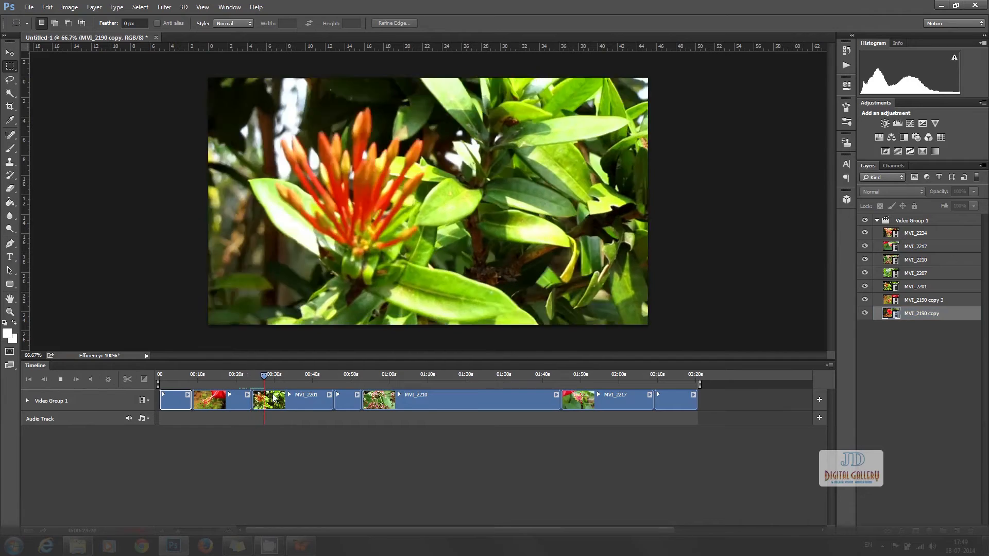
{"action": "left_click", "coordinate": [280, 375]}
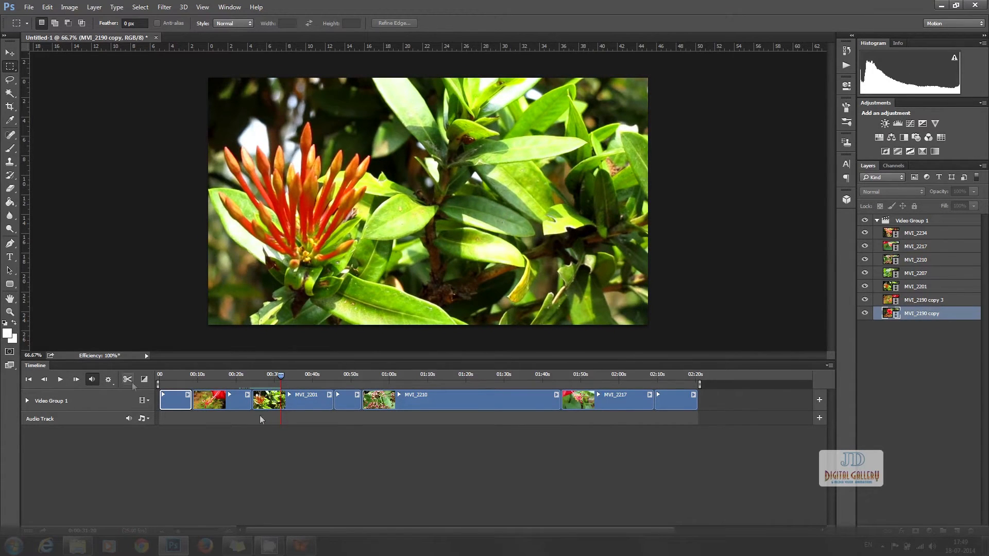
{"action": "left_click", "coordinate": [922, 300]}
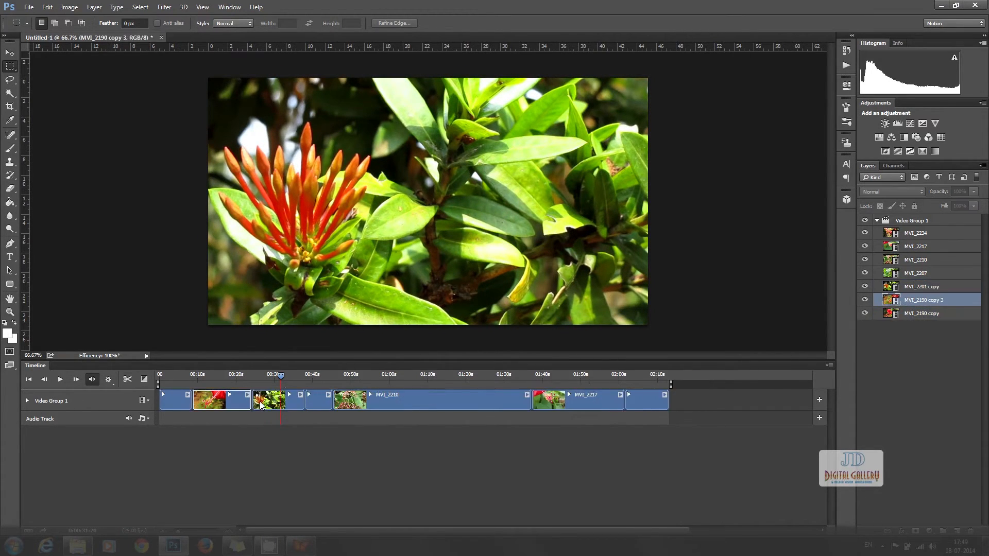
{"action": "left_click", "coordinate": [60, 379]}
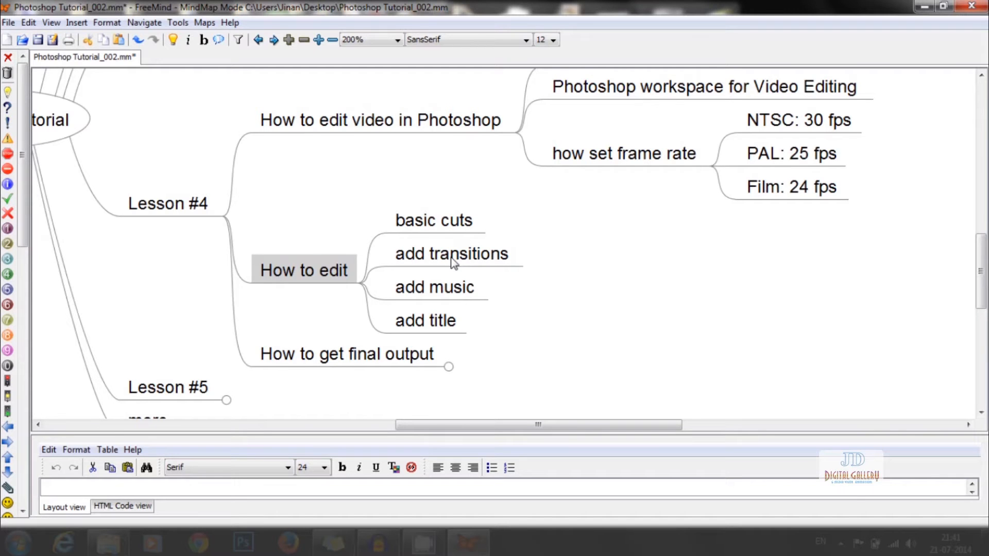
{"action": "left_click", "coordinate": [172, 545]}
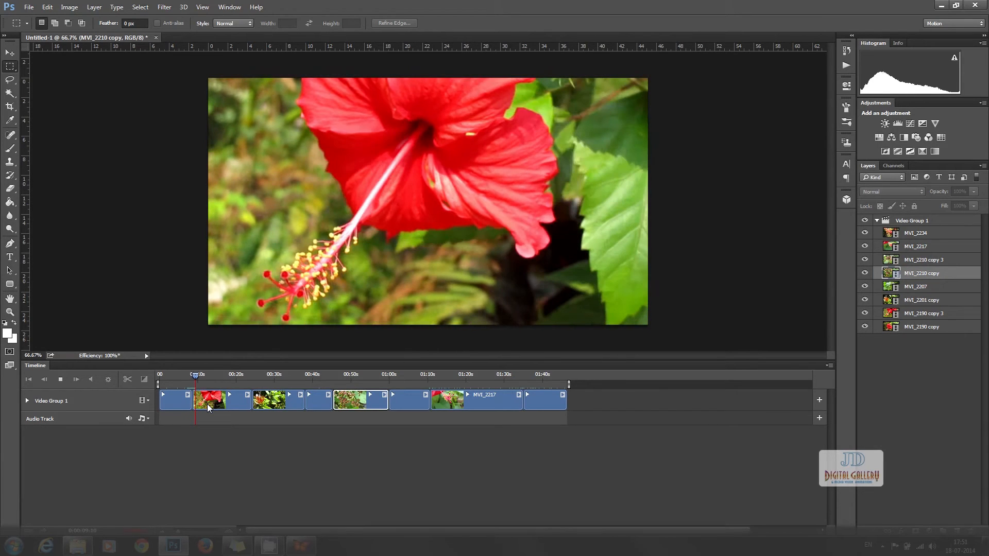
Step: Drag Fade transitions onto the first clip joins and preview the result from the start
{"action": "left_click", "coordinate": [144, 380]}
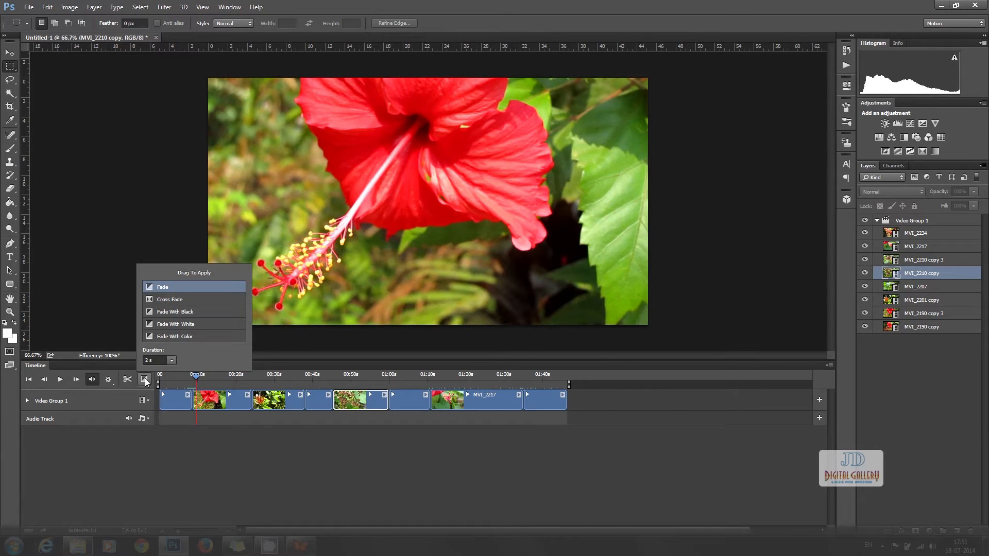
{"action": "mouse_move", "coordinate": [155, 289]}
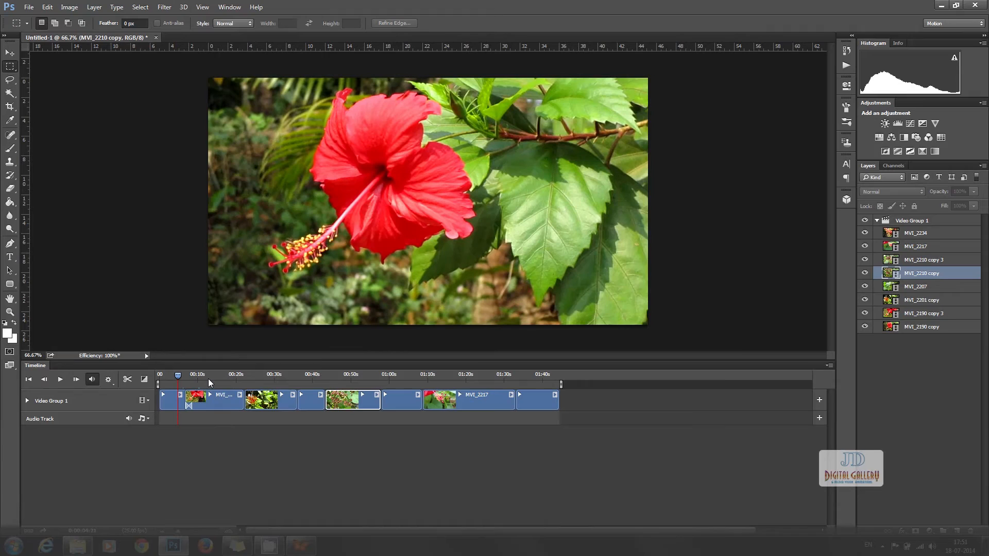
{"action": "left_click", "coordinate": [60, 379]}
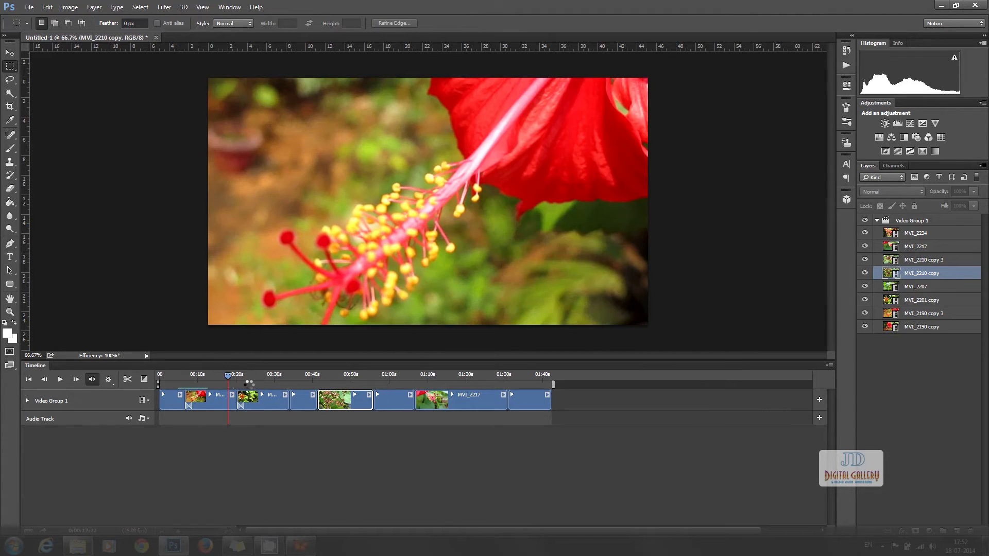
{"action": "left_click", "coordinate": [60, 379]}
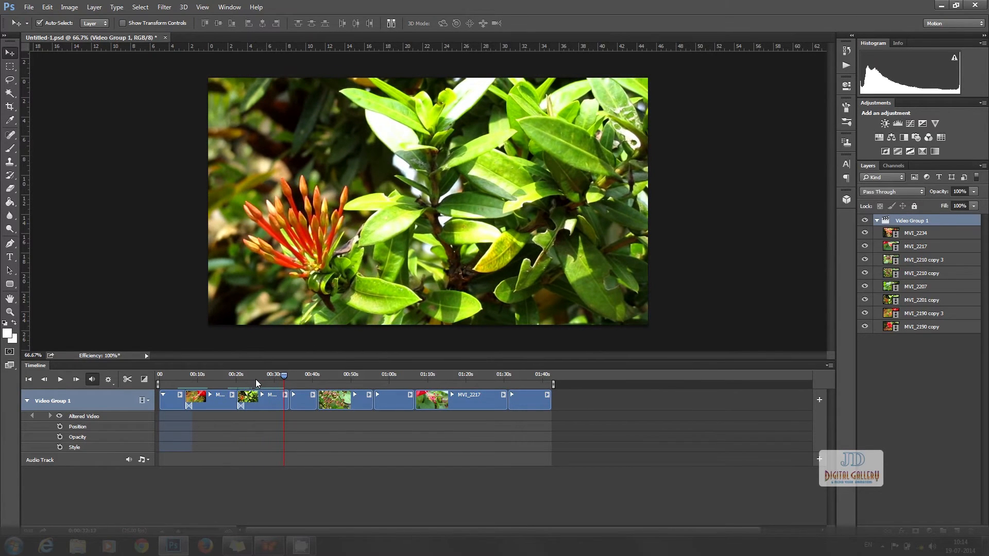
{"action": "mouse_move", "coordinate": [264, 383]}
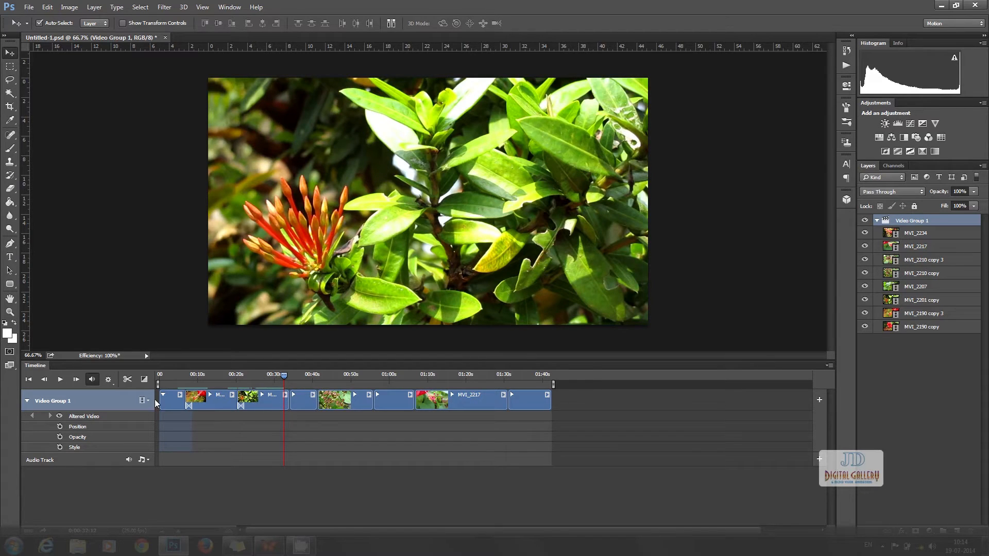
{"action": "mouse_move", "coordinate": [145, 379]}
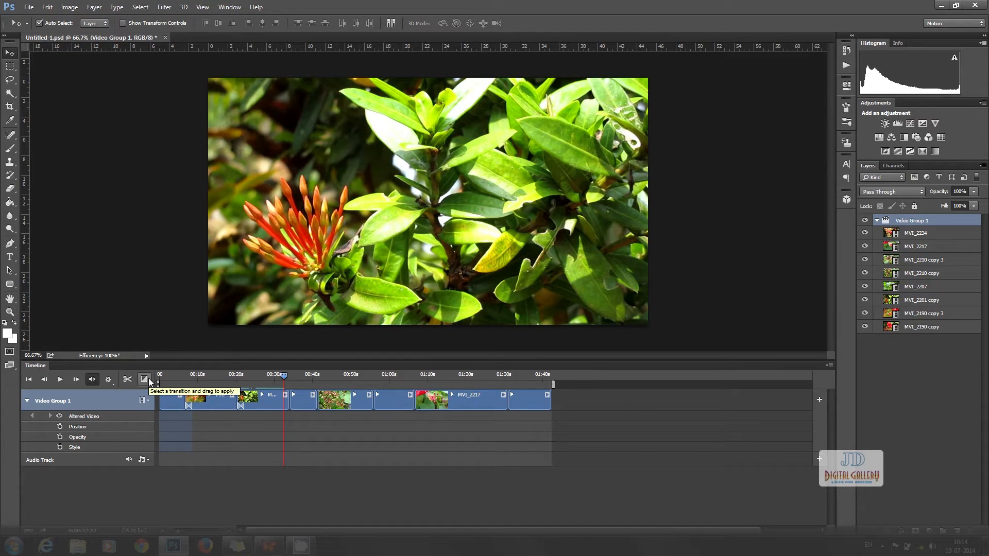
Step: Apply Cross Fade between clips and Fade at the video's start and end, 2-second duration
{"action": "left_click", "coordinate": [144, 379]}
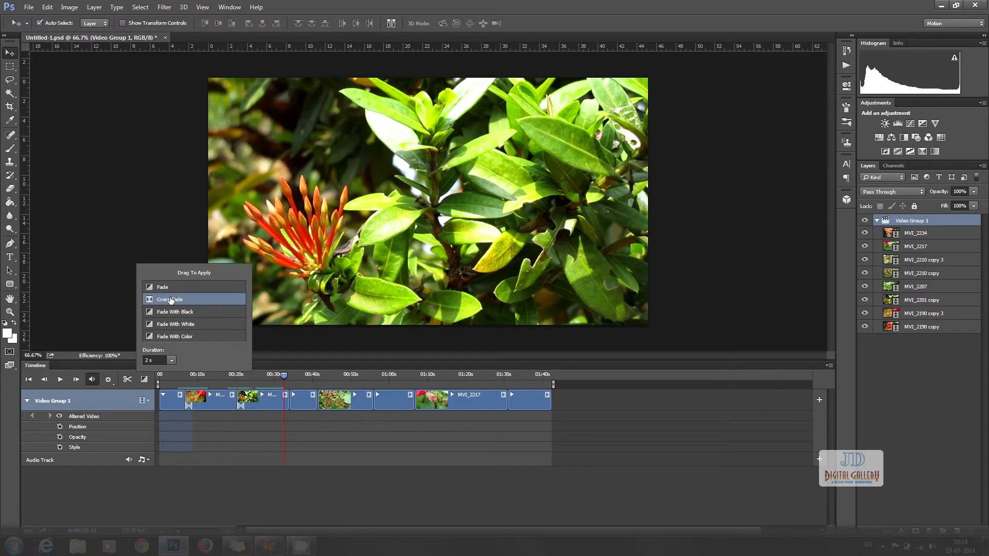
{"action": "mouse_move", "coordinate": [174, 312]}
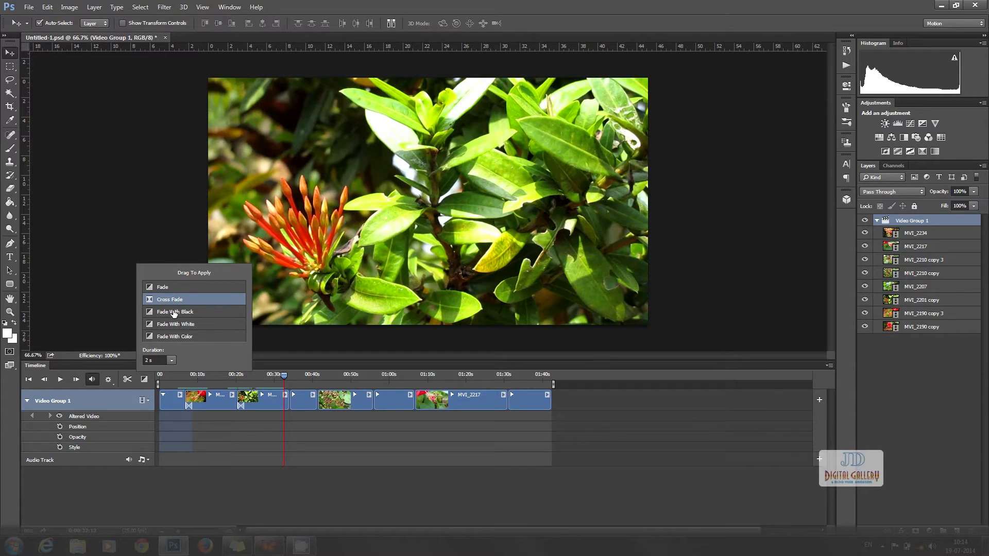
{"action": "mouse_move", "coordinate": [189, 312]}
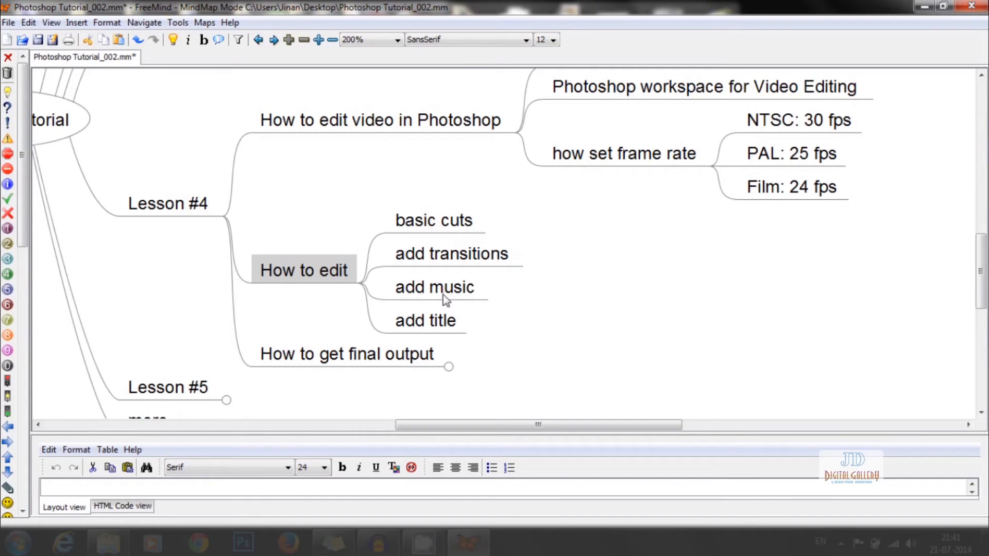
{"action": "mouse_move", "coordinate": [455, 320]}
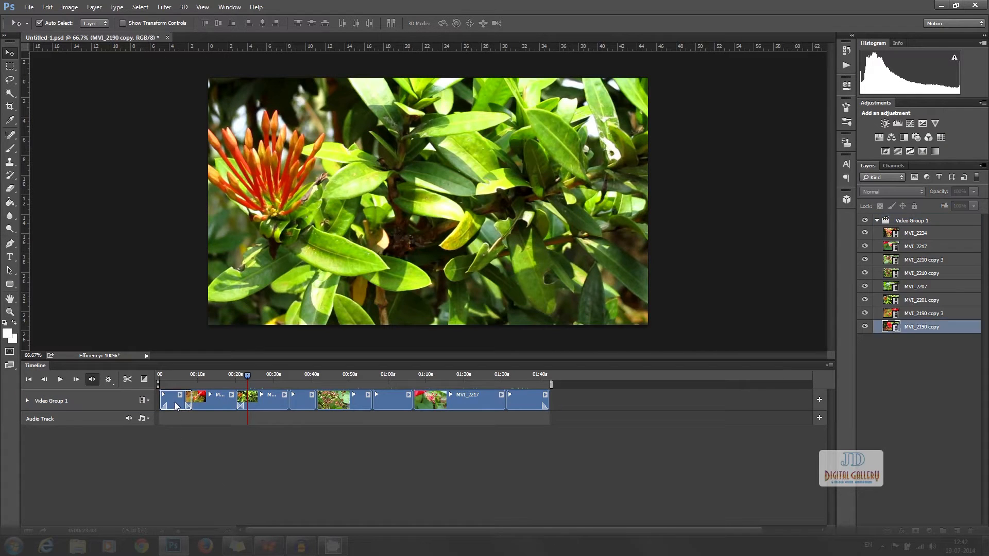
Step: Mute the audio of the first clip and the MVI_2190 copy 3 clip
{"action": "left_click", "coordinate": [178, 395]}
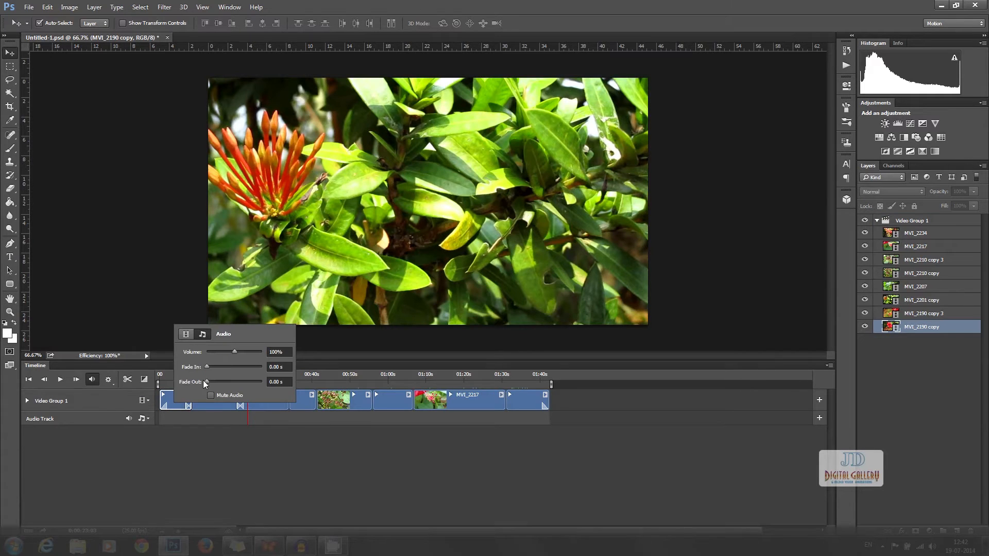
{"action": "left_click", "coordinate": [211, 395]}
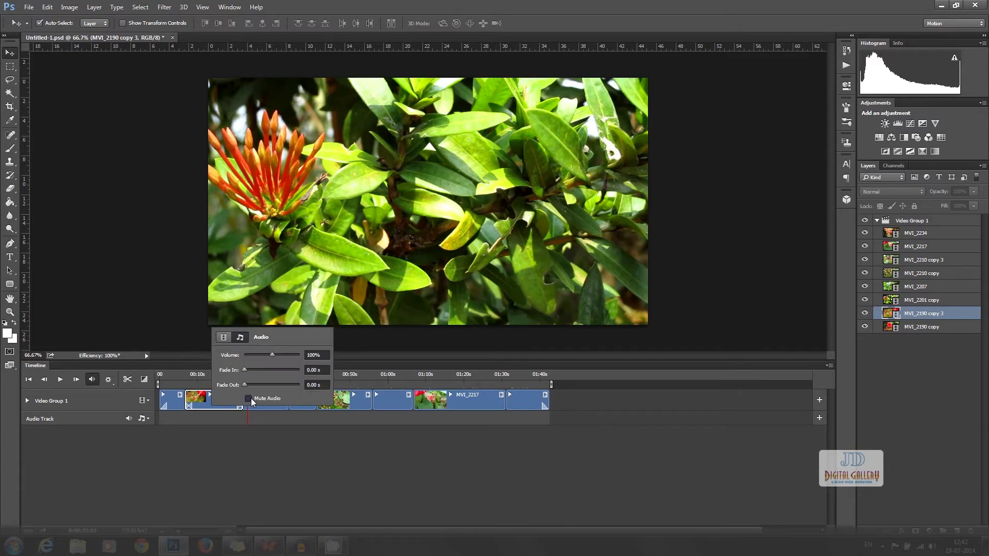
{"action": "left_click", "coordinate": [248, 398]}
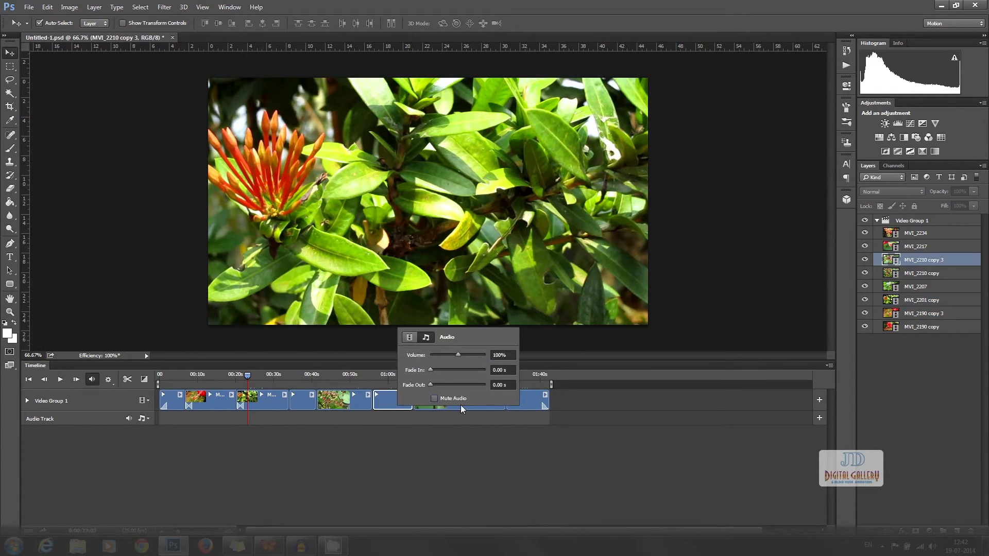
{"action": "left_click", "coordinate": [540, 339]}
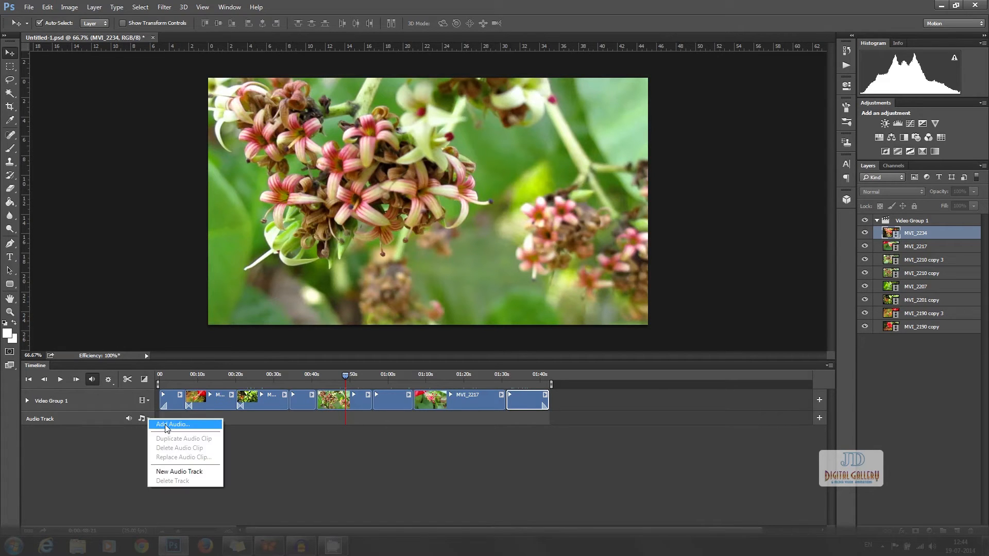
Step: Add js_own_music_01 from OWN MUSIC to the audio track and trim it to the video's end
{"action": "left_click", "coordinate": [171, 424]}
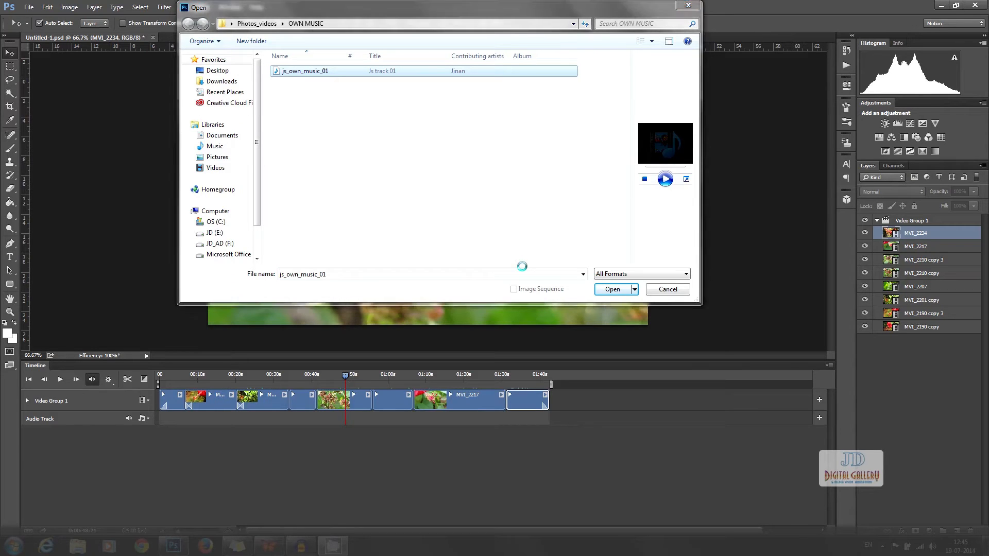
{"action": "left_click", "coordinate": [612, 289]}
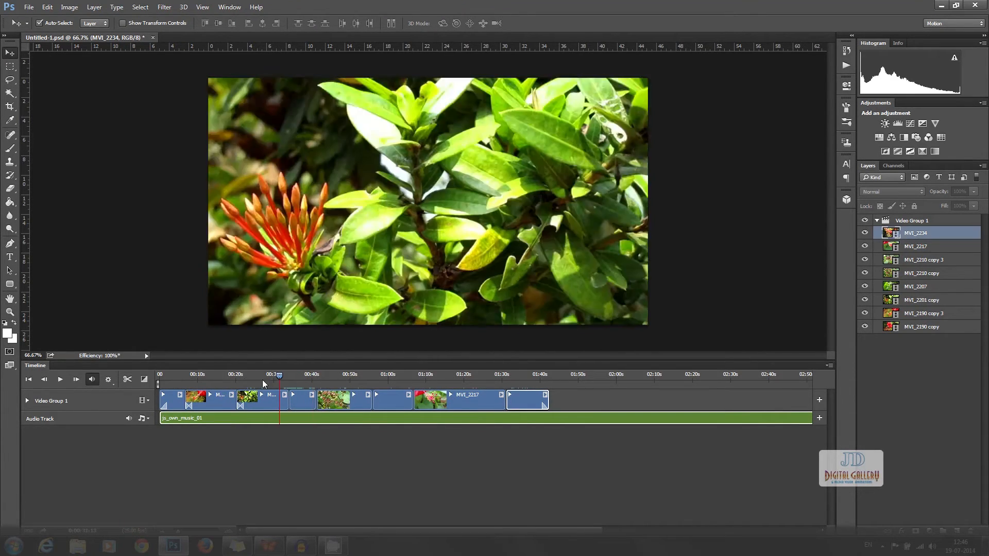
{"action": "left_click", "coordinate": [60, 379]}
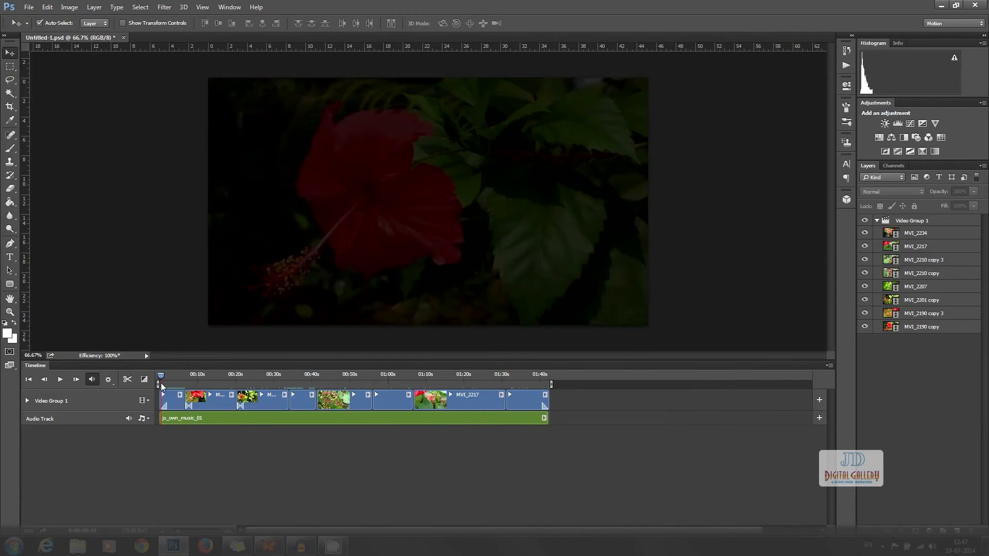
Step: Preview the faded flower clips with the music from the start, then stop playback
{"action": "left_click", "coordinate": [59, 379]}
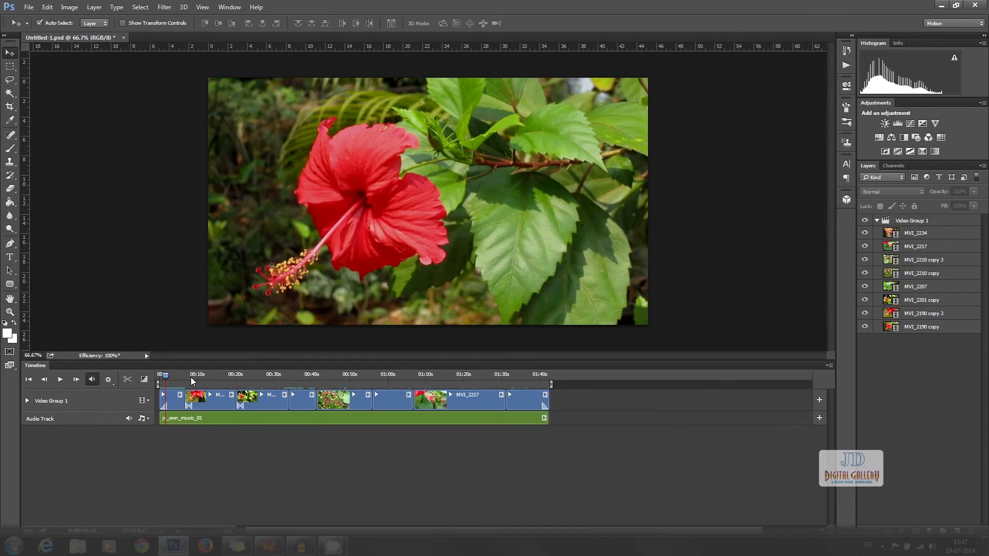
{"action": "left_click", "coordinate": [159, 374]}
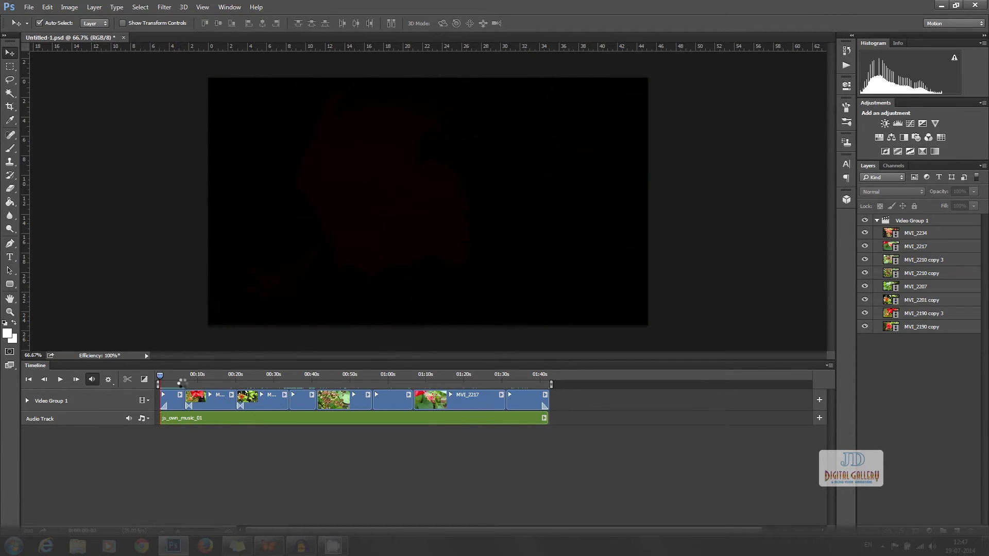
{"action": "left_click", "coordinate": [59, 379]}
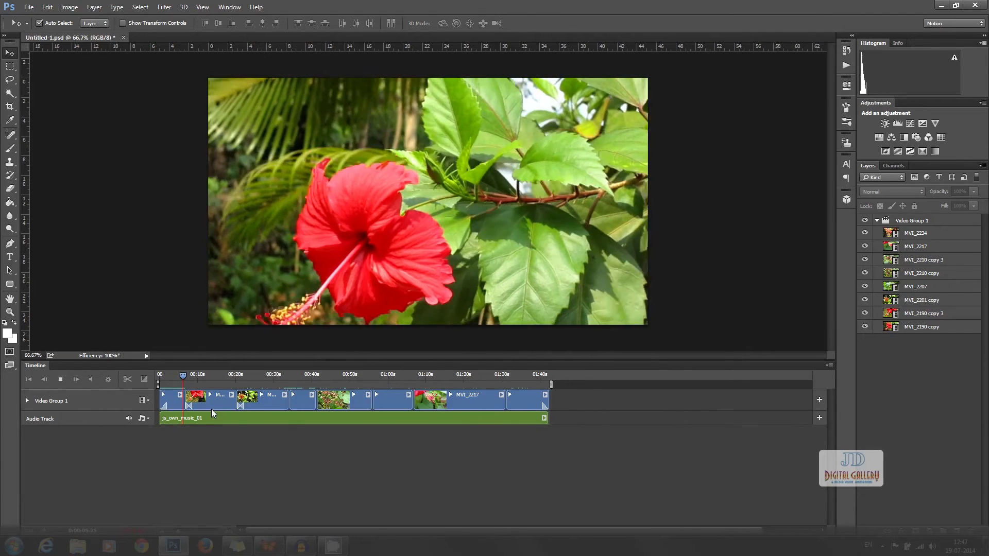
{"action": "left_click", "coordinate": [191, 374]}
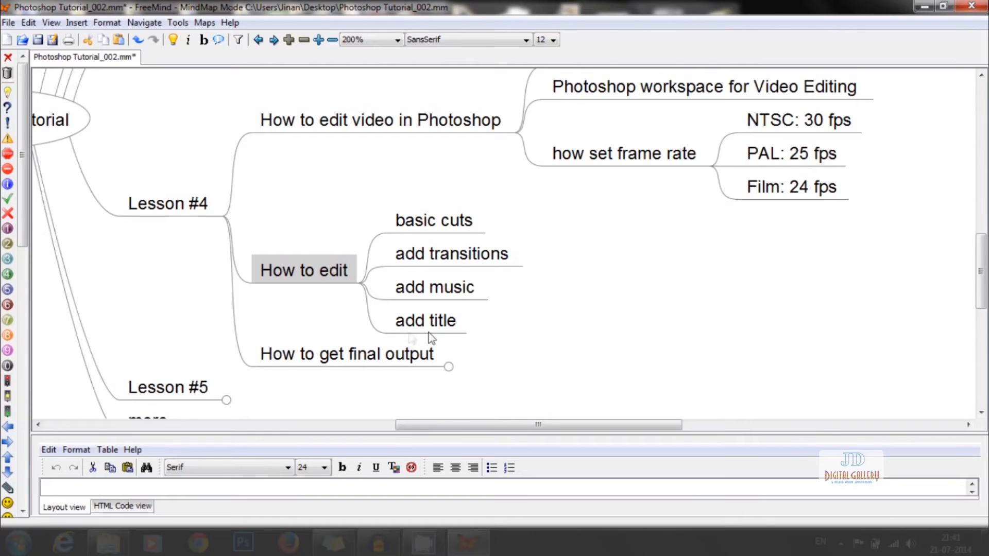
{"action": "mouse_move", "coordinate": [363, 371]}
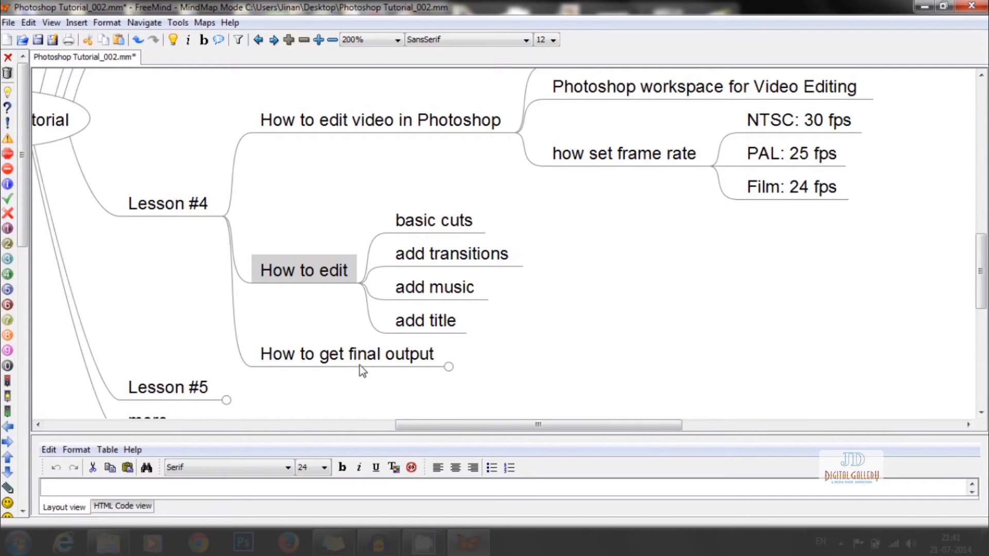
Step: Bring up the Video Group 1 track menu for adding media
{"action": "left_click", "coordinate": [172, 544]}
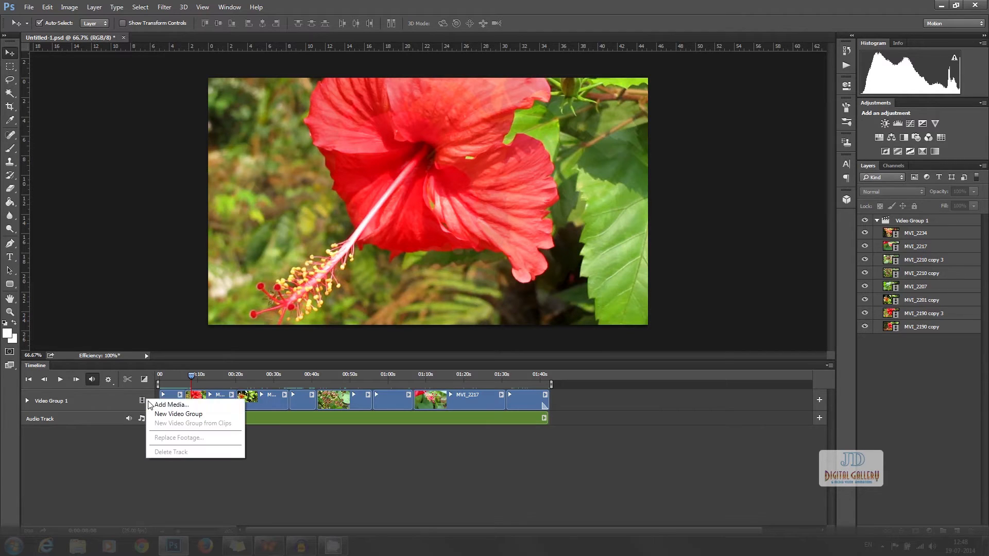
Step: Create a new Video Group 2 with a blank Layer 1 above the footage
{"action": "left_click", "coordinate": [179, 414]}
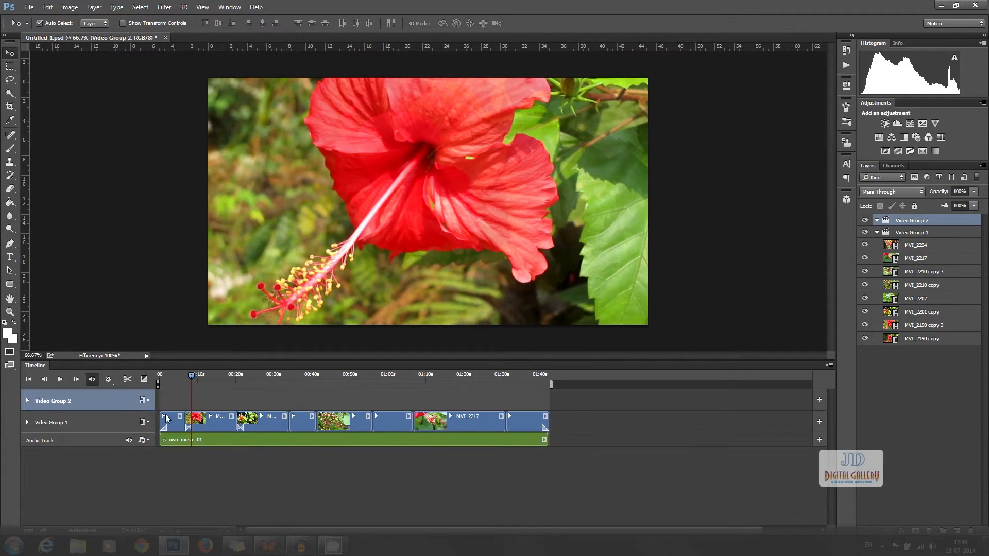
{"action": "mouse_move", "coordinate": [157, 405]}
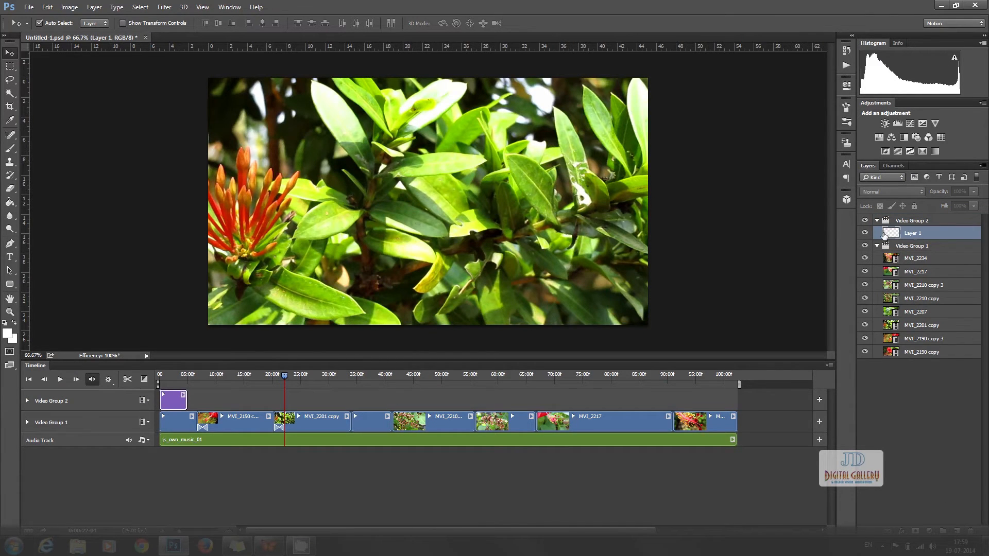
Step: Add a white two-line title 'JD MEDIA VISION / Presents' on the hibiscus frame
{"action": "left_click", "coordinate": [10, 258]}
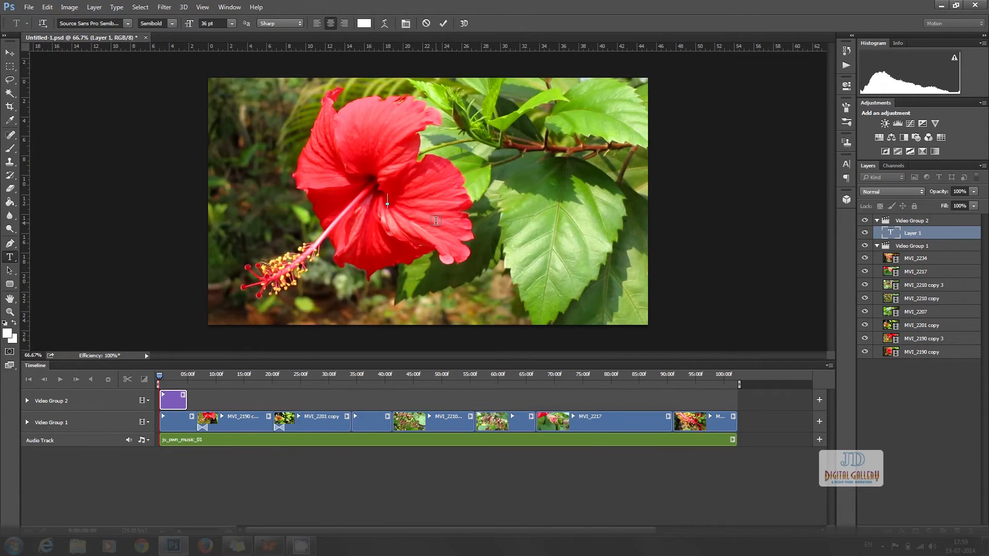
{"action": "type", "text": "JD MED"}
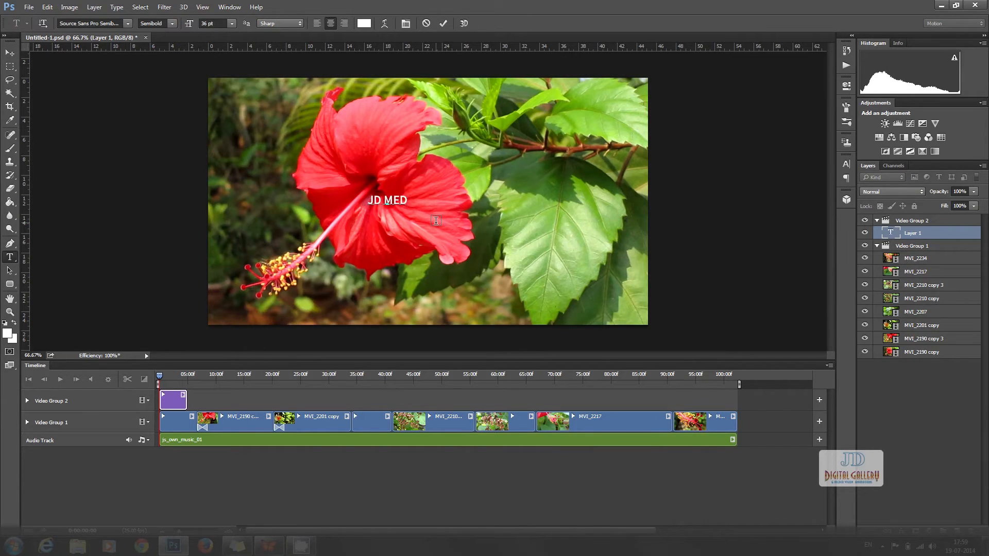
{"action": "type", "text": "IA VISION"}
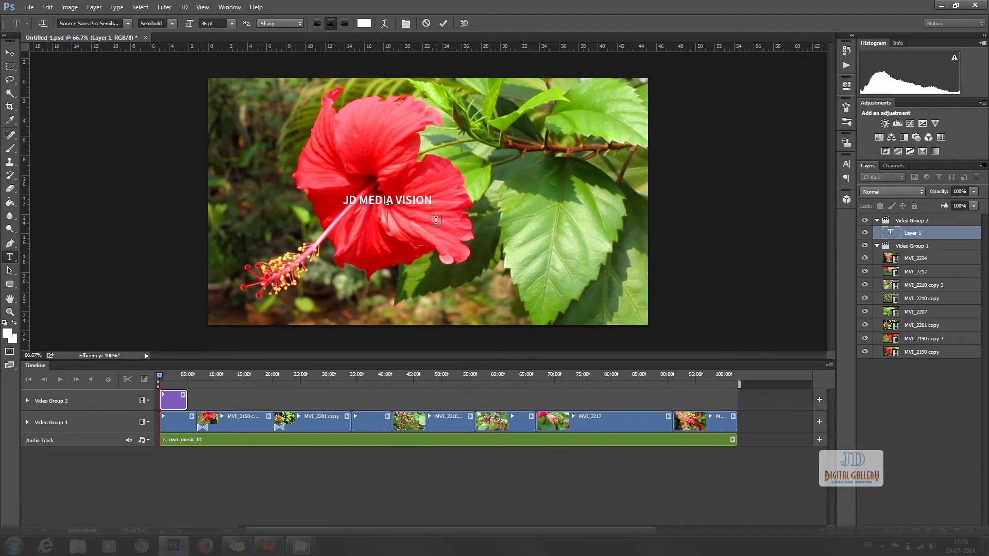
{"action": "type", "text": "Presents"}
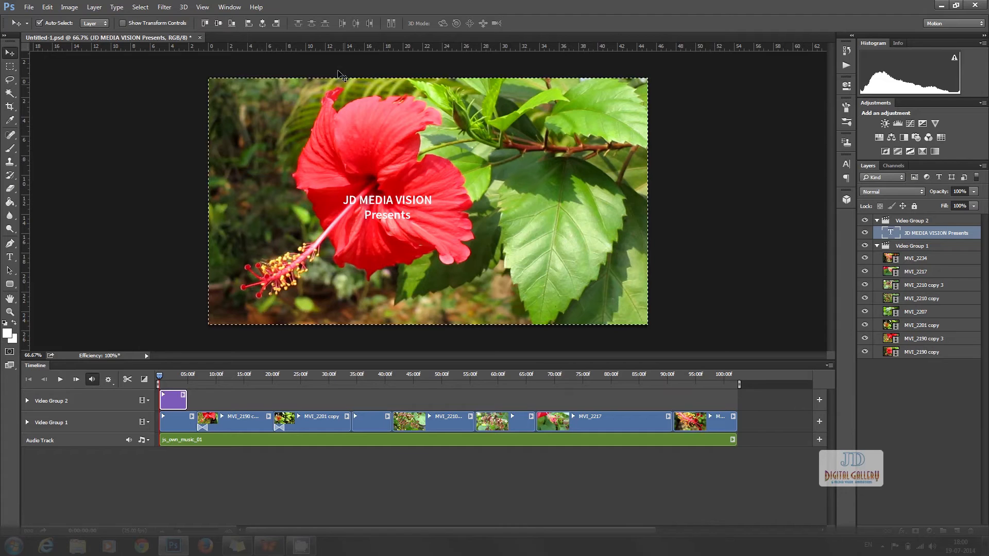
Step: Centre the title within the frame and clear the selection
{"action": "left_click", "coordinate": [219, 23]}
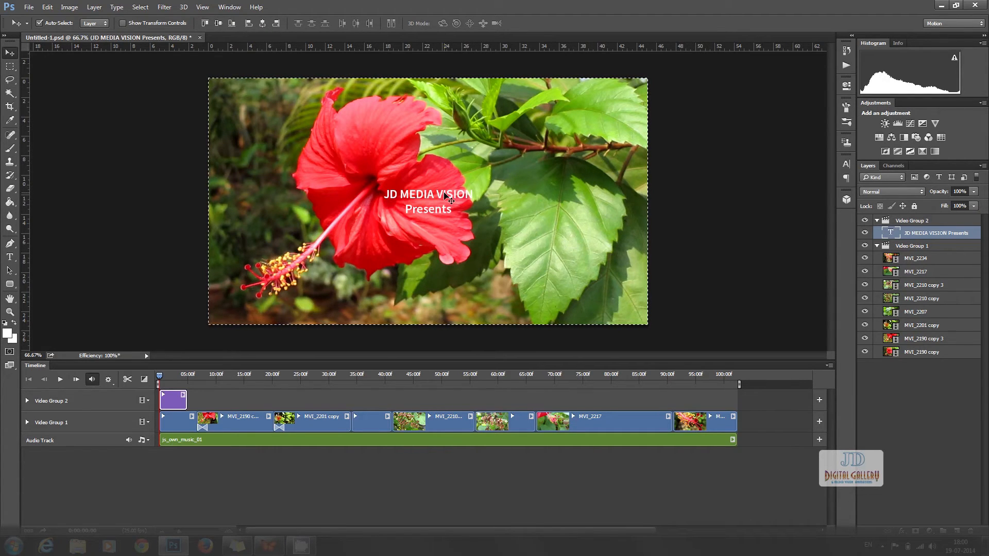
{"action": "left_click", "coordinate": [11, 67]}
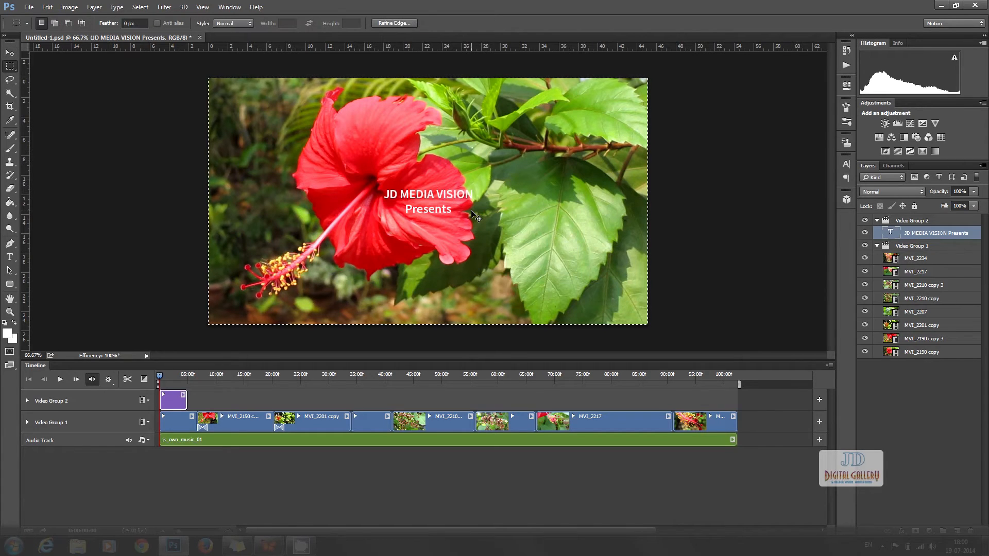
{"action": "left_click", "coordinate": [11, 53]}
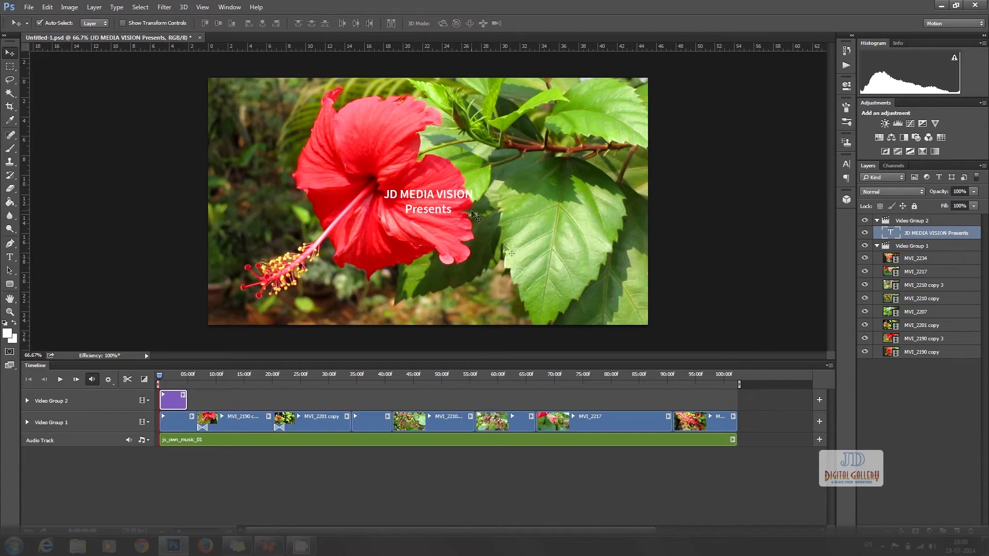
{"action": "mouse_move", "coordinate": [504, 258]}
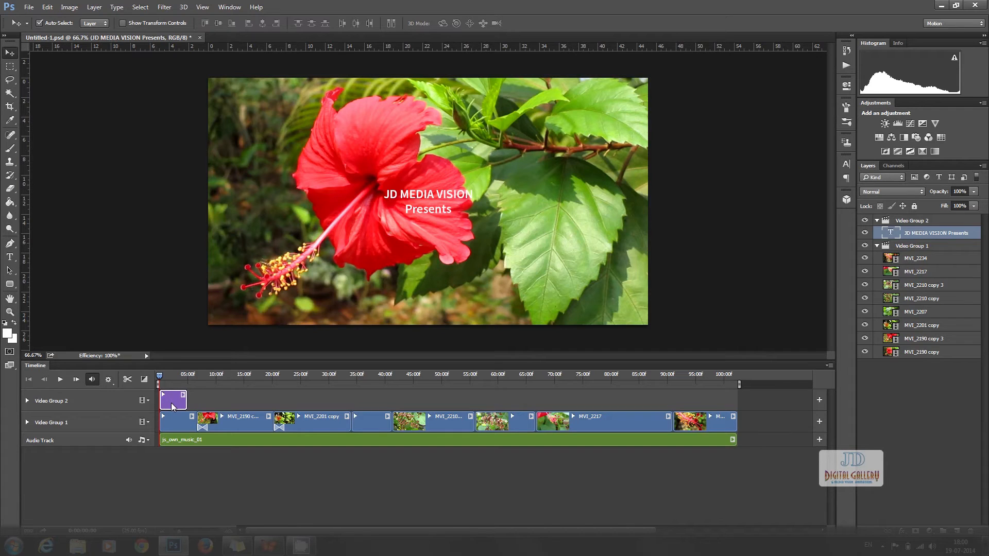
Step: Extend the title clip to about five seconds and add Fade transitions at its start and end
{"action": "left_click", "coordinate": [145, 379]}
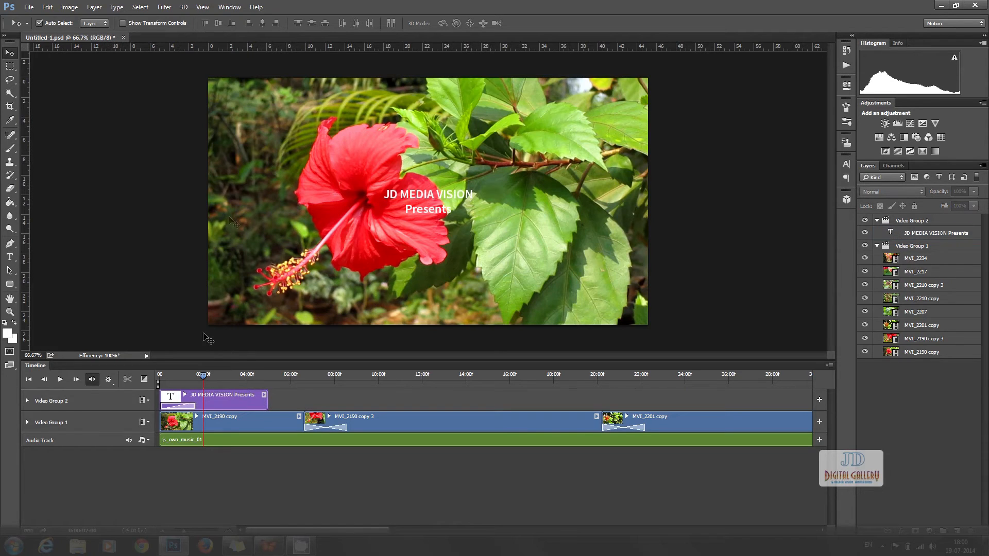
{"action": "mouse_move", "coordinate": [140, 391]}
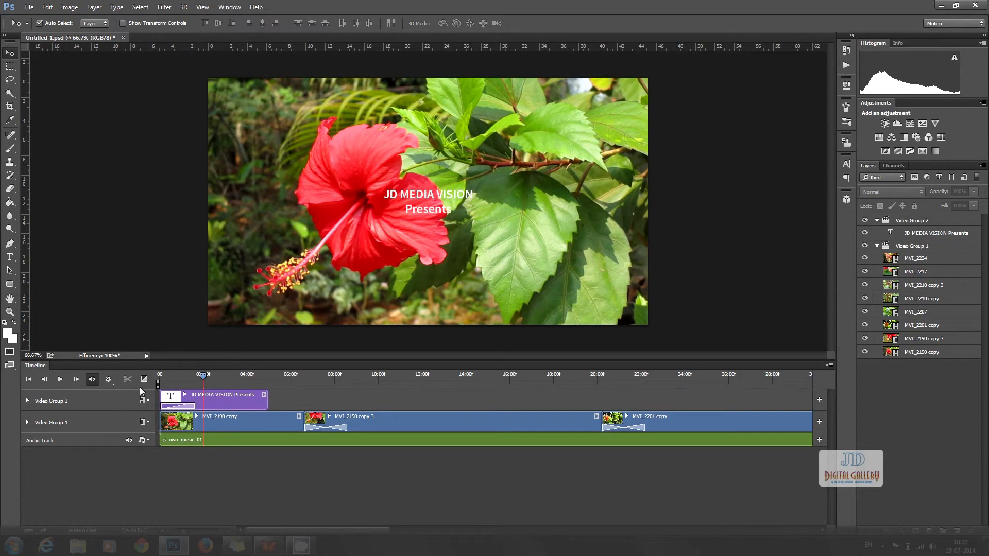
{"action": "left_click", "coordinate": [267, 398]}
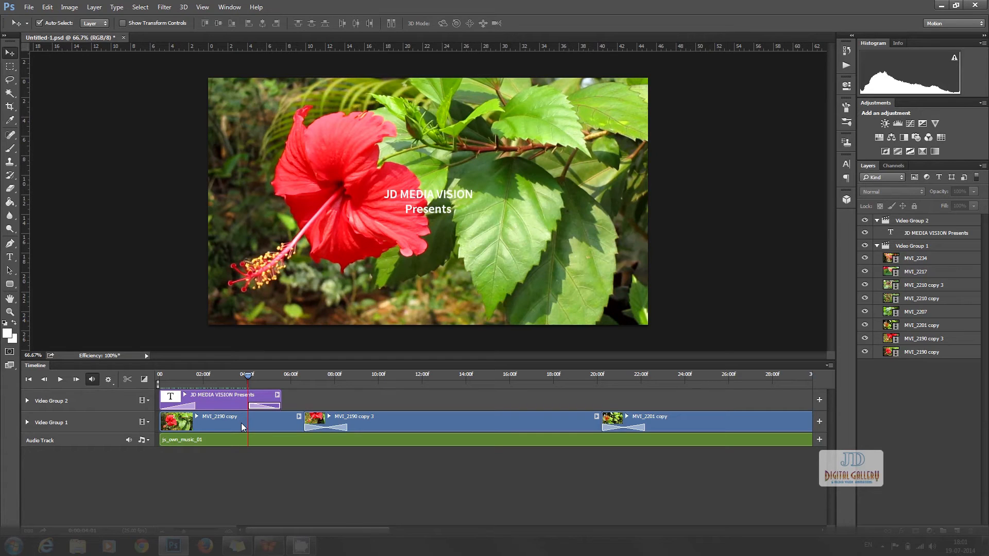
{"action": "left_click", "coordinate": [144, 379]}
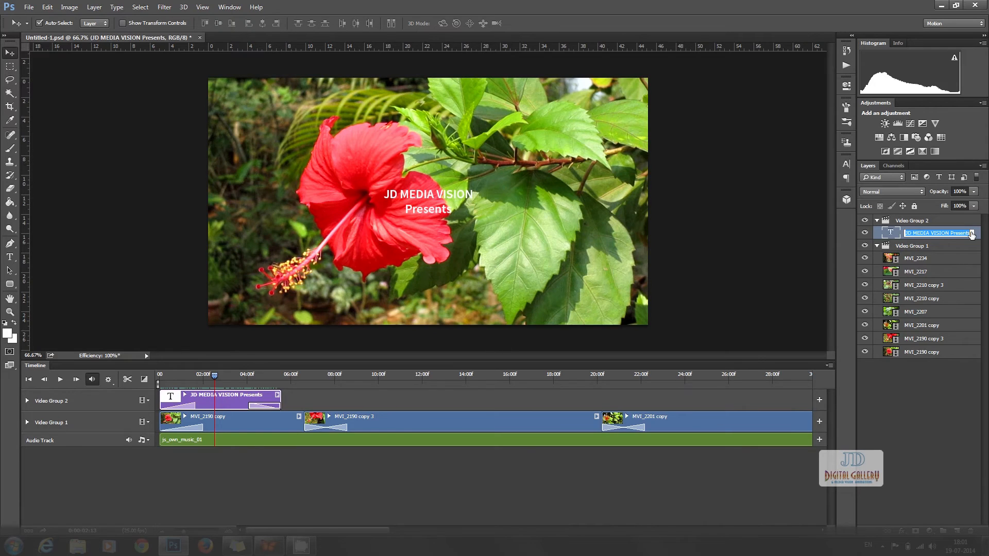
Step: Apply a 3 px black Stroke and a Drop Shadow with adjusted distance to the title layer
{"action": "double_click", "coordinate": [937, 233]}
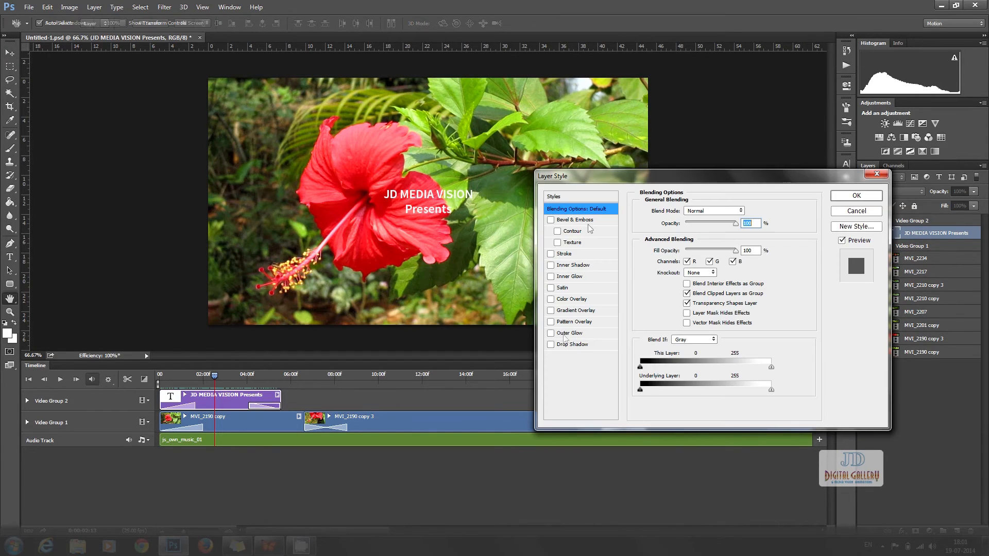
{"action": "left_click", "coordinate": [564, 253]}
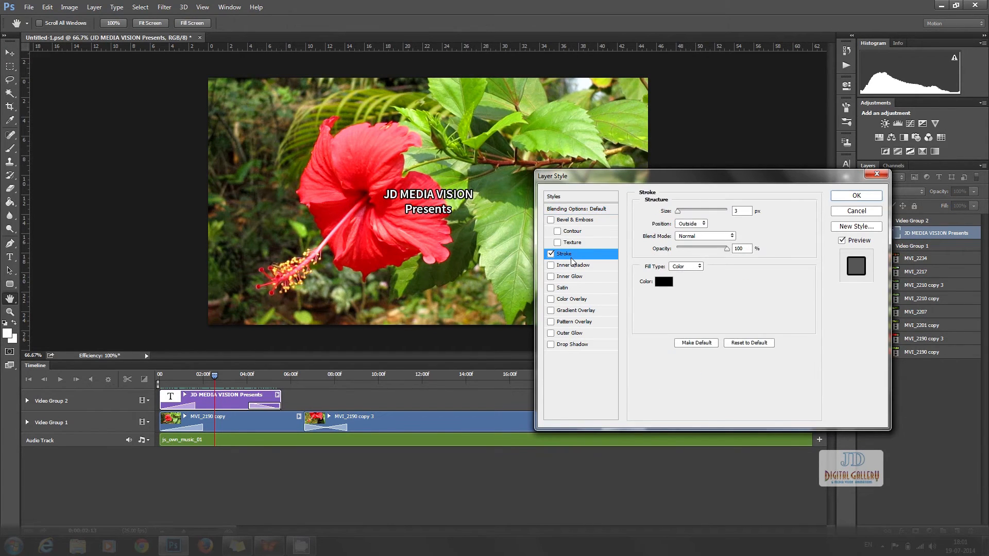
{"action": "left_click", "coordinate": [572, 345]}
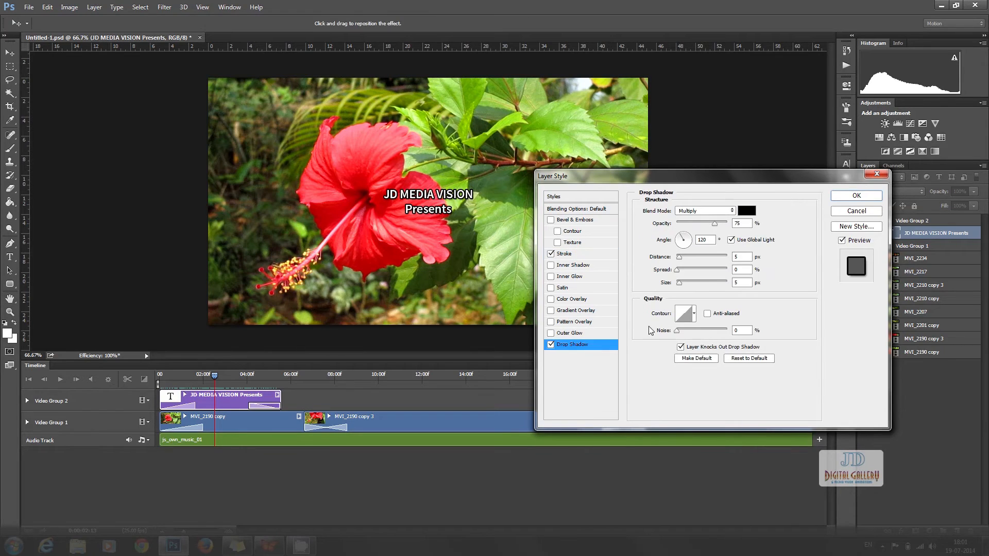
{"action": "triple_click", "coordinate": [741, 256]}
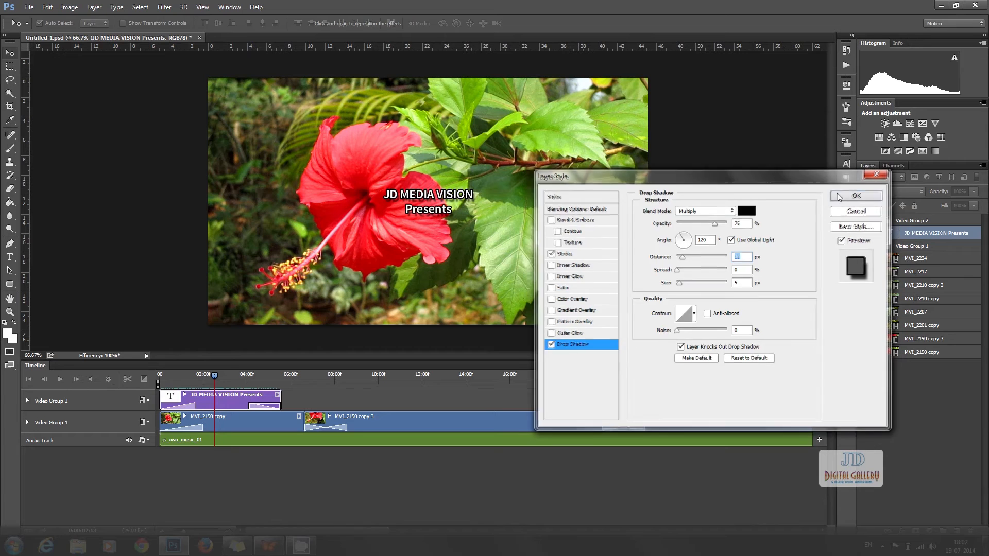
{"action": "left_click", "coordinate": [854, 196]}
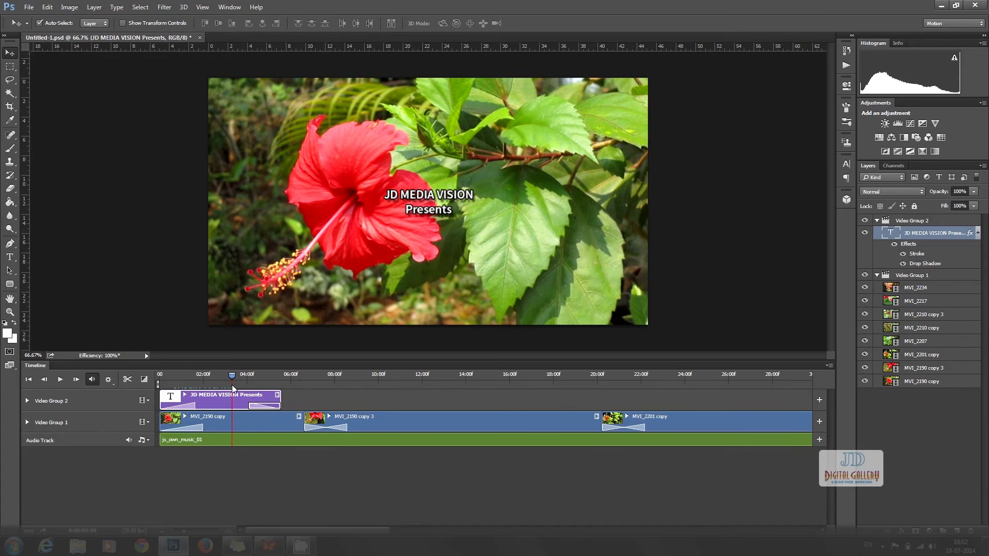
Step: Duplicate the title layer, move the copy near the 12-second mark and edit it to 'Vegetation Kerala'
{"action": "left_click", "coordinate": [59, 379]}
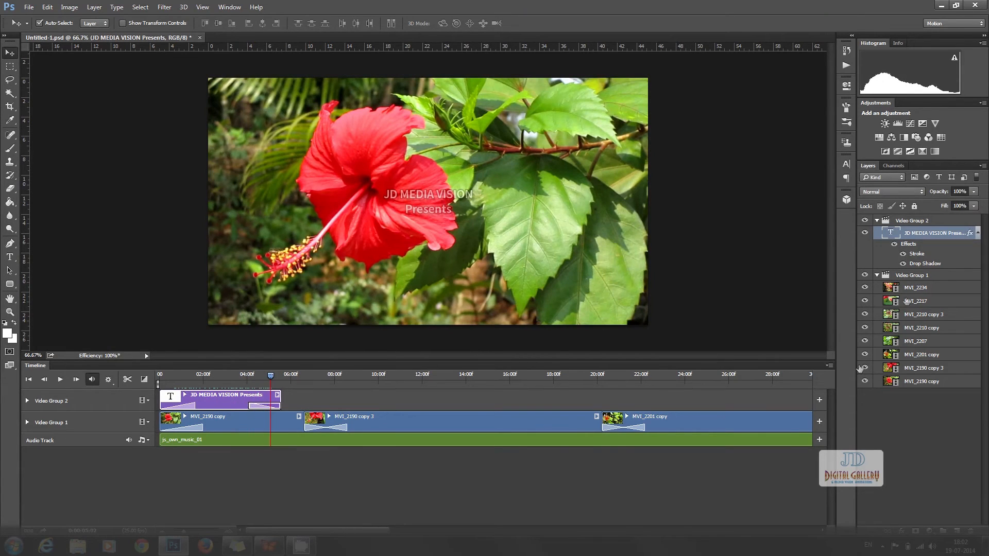
{"action": "right_click", "coordinate": [933, 233]}
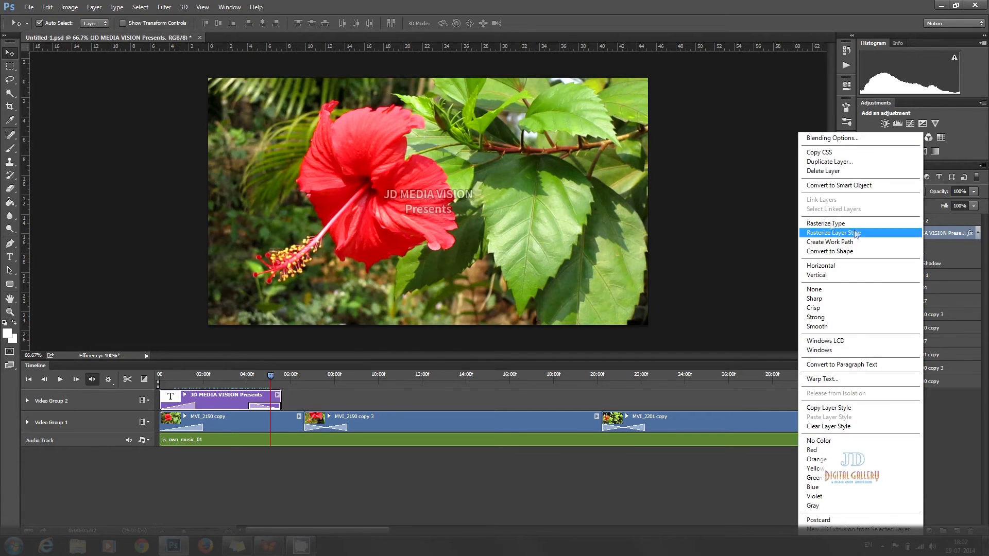
{"action": "left_click", "coordinate": [829, 161]}
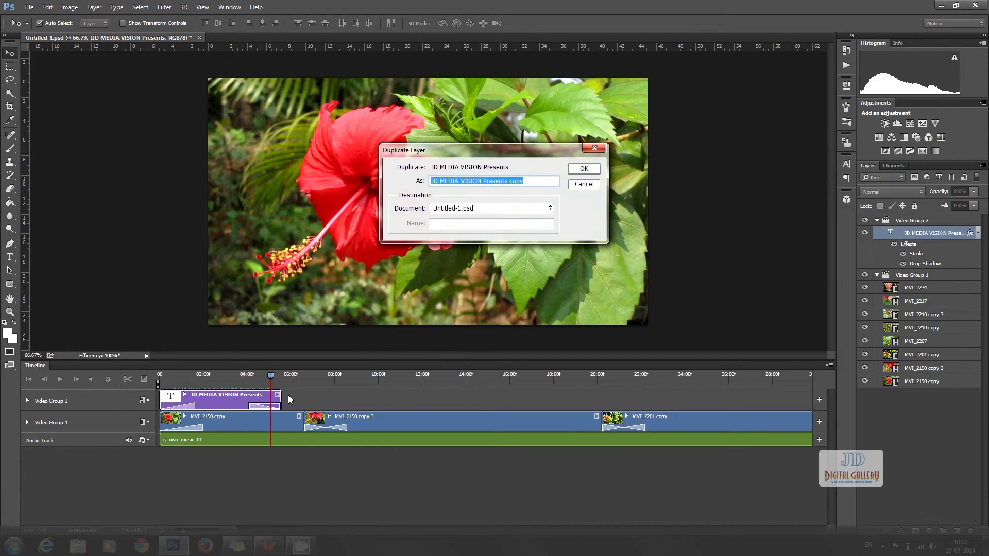
{"action": "mouse_move", "coordinate": [538, 192]}
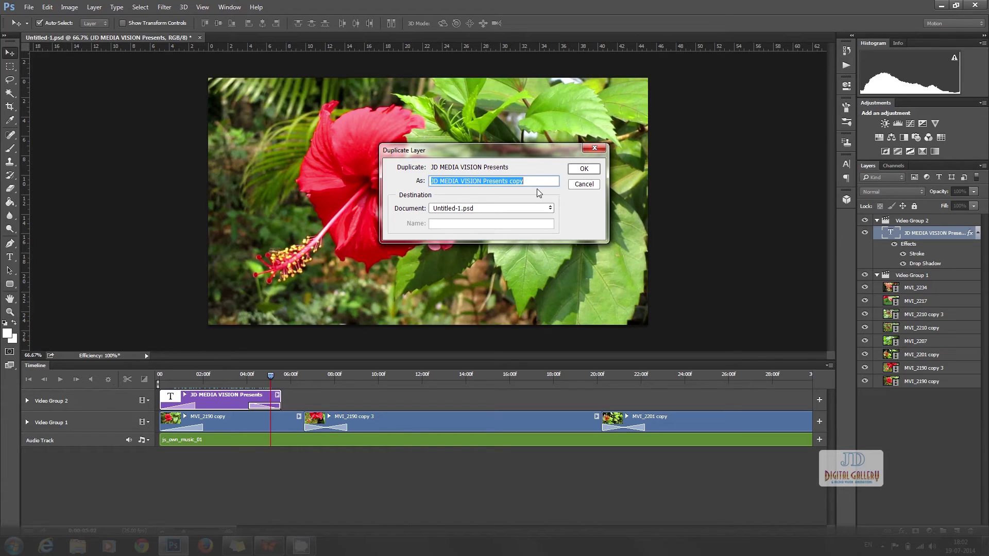
{"action": "mouse_move", "coordinate": [583, 170]}
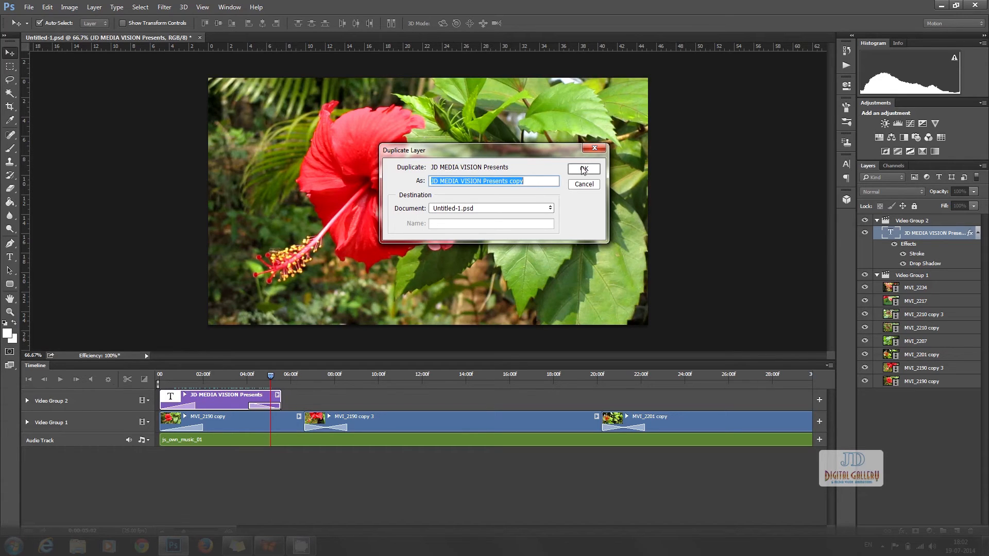
{"action": "left_click", "coordinate": [581, 168]}
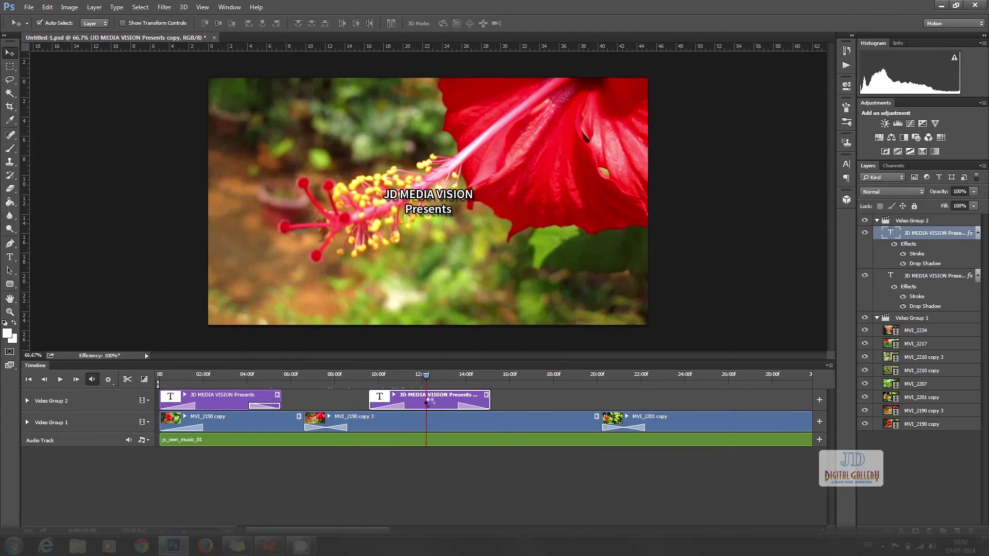
{"action": "left_click", "coordinate": [10, 258]}
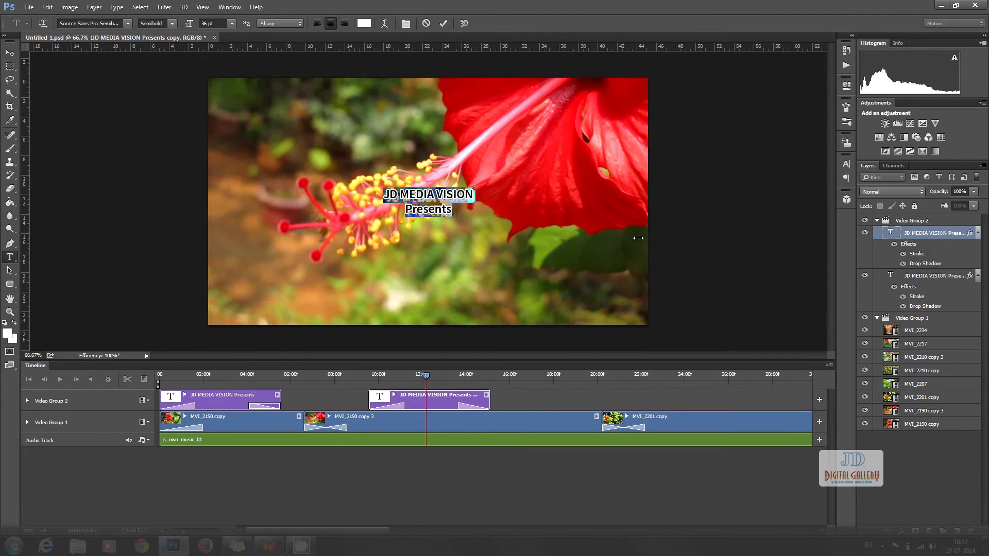
{"action": "mouse_move", "coordinate": [444, 246]}
{"action": "type", "text": "Vegetation Kerala"}
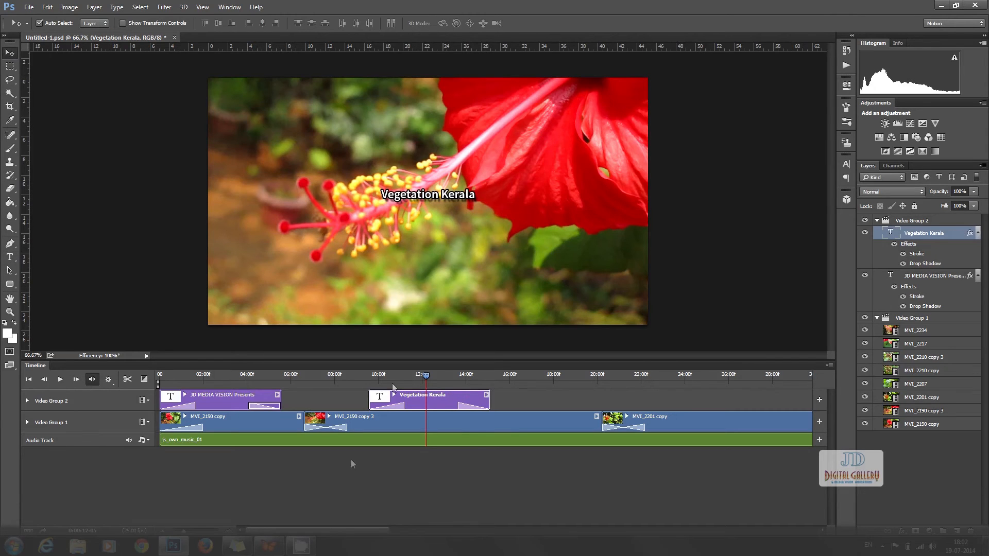
Step: Add a closing 'Thanks..' title at the timeline's end with a red Color Overlay
{"action": "scroll", "scroll_direction": "right", "scroll_amount": 3}
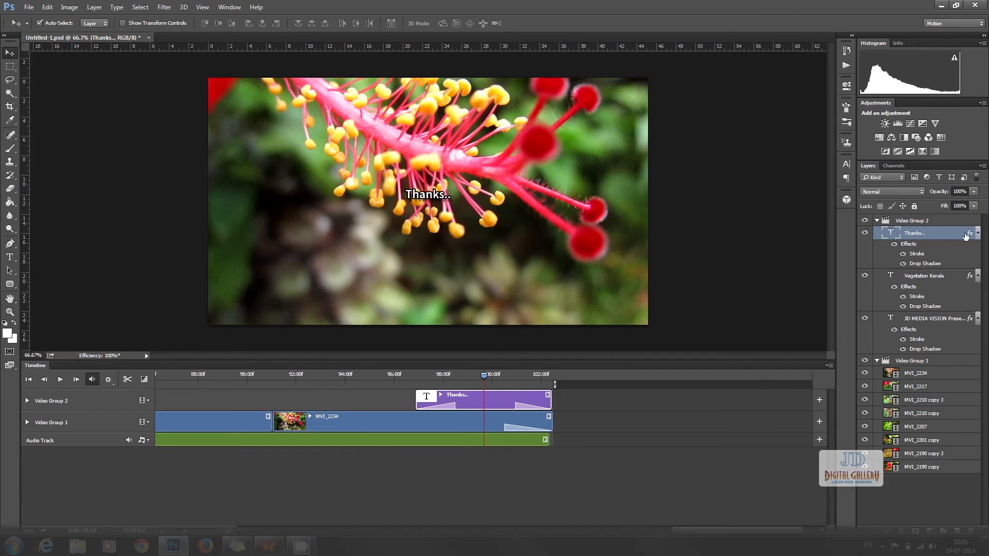
{"action": "double_click", "coordinate": [968, 233]}
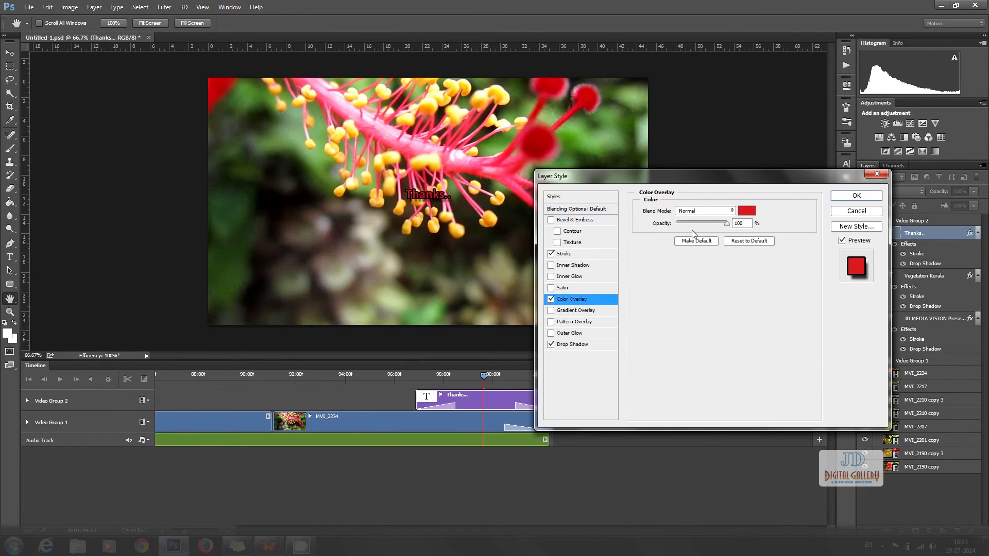
{"action": "left_click", "coordinate": [747, 211]}
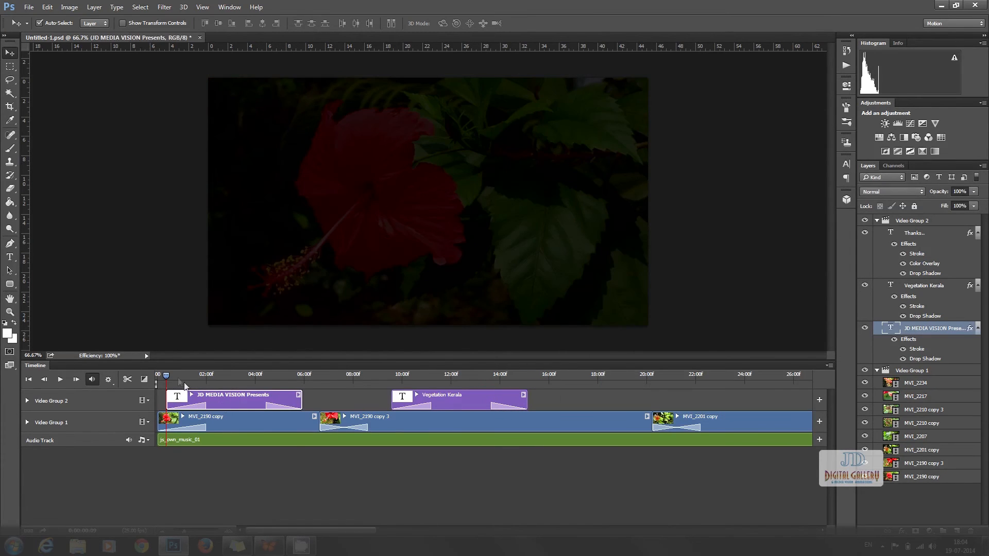
Step: Rewind to the start, fit the whole 1:40 sequence in the timeline and go to File for export
{"action": "left_click", "coordinate": [157, 374]}
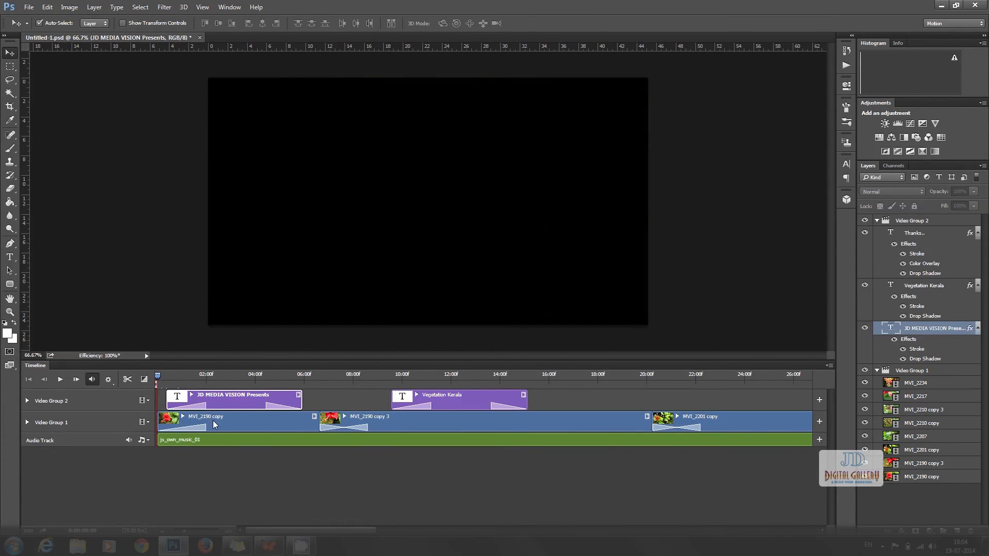
{"action": "left_click", "coordinate": [59, 379]}
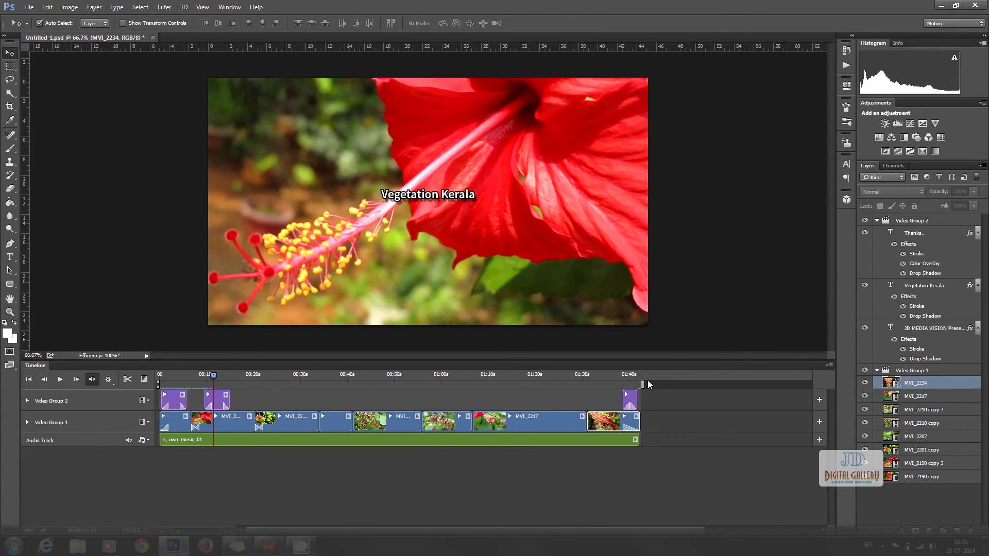
{"action": "mouse_move", "coordinate": [90, 297]}
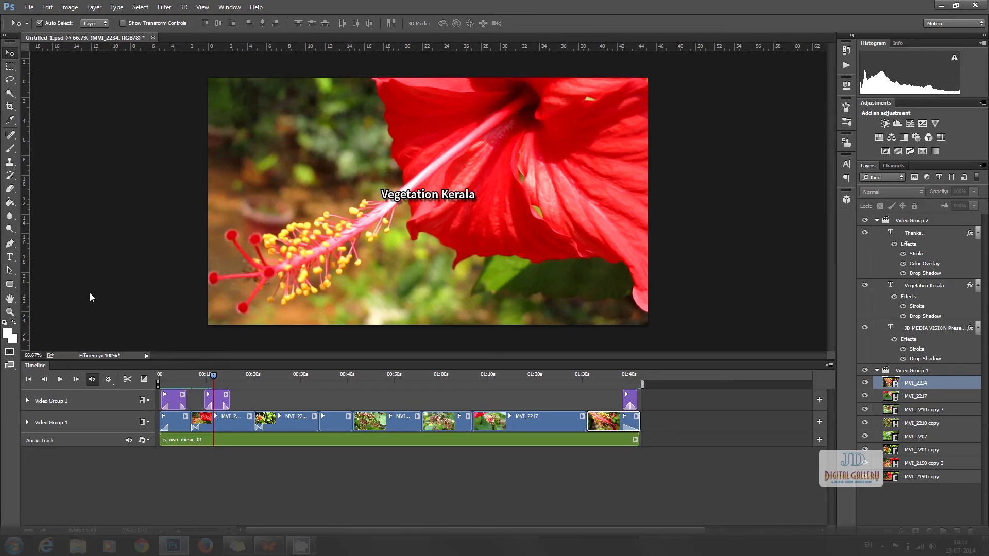
{"action": "left_click", "coordinate": [28, 7]}
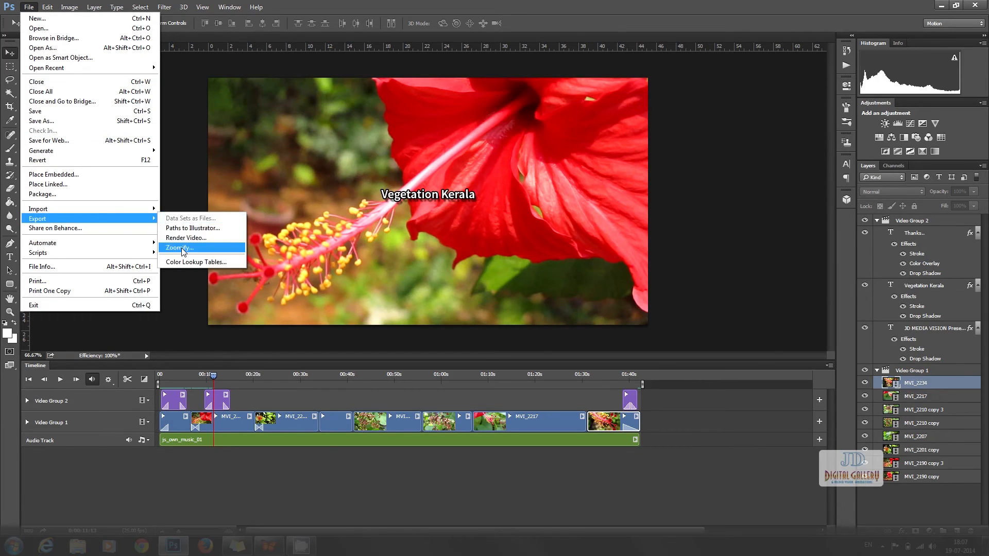
Step: Render the video as H.264 with the YouTube HD 720p 25 preset, named Vegetaion_Kerala_01.mp4
{"action": "left_click", "coordinate": [181, 247]}
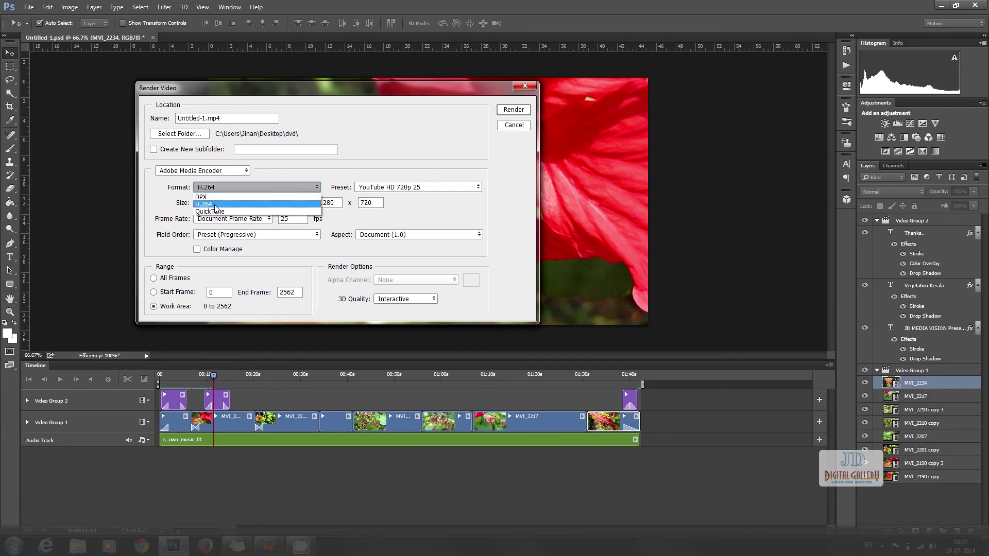
{"action": "left_click", "coordinate": [211, 203]}
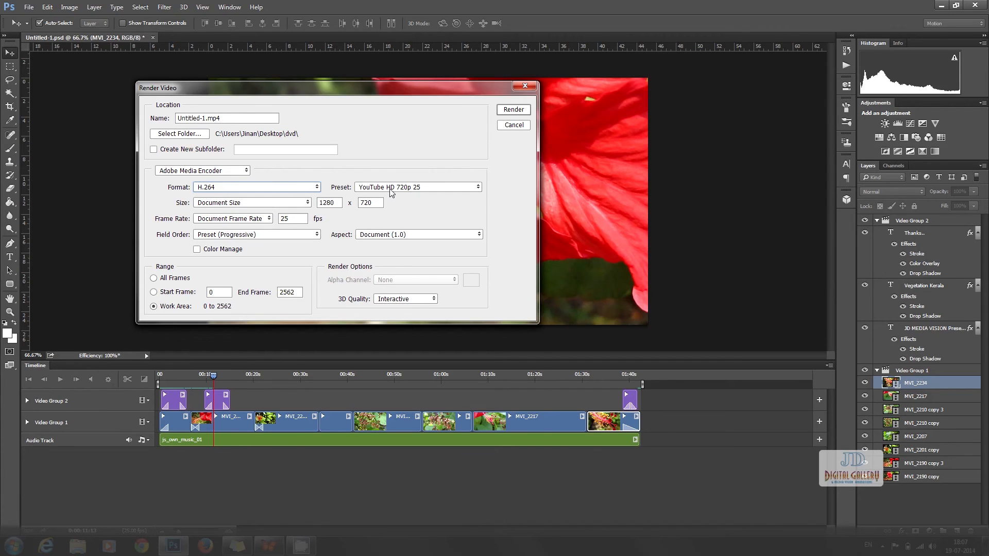
{"action": "left_click", "coordinate": [479, 187]}
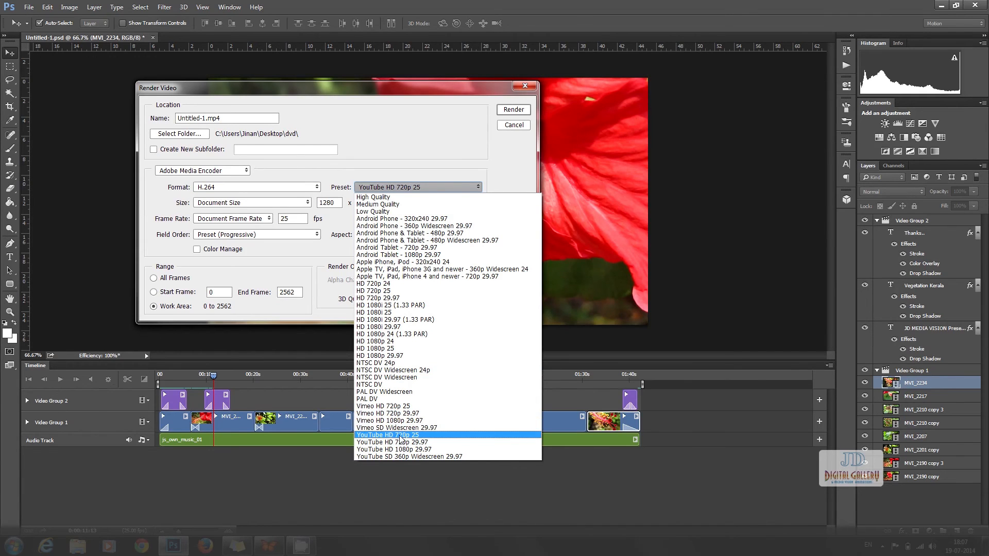
{"action": "left_click", "coordinate": [388, 434]}
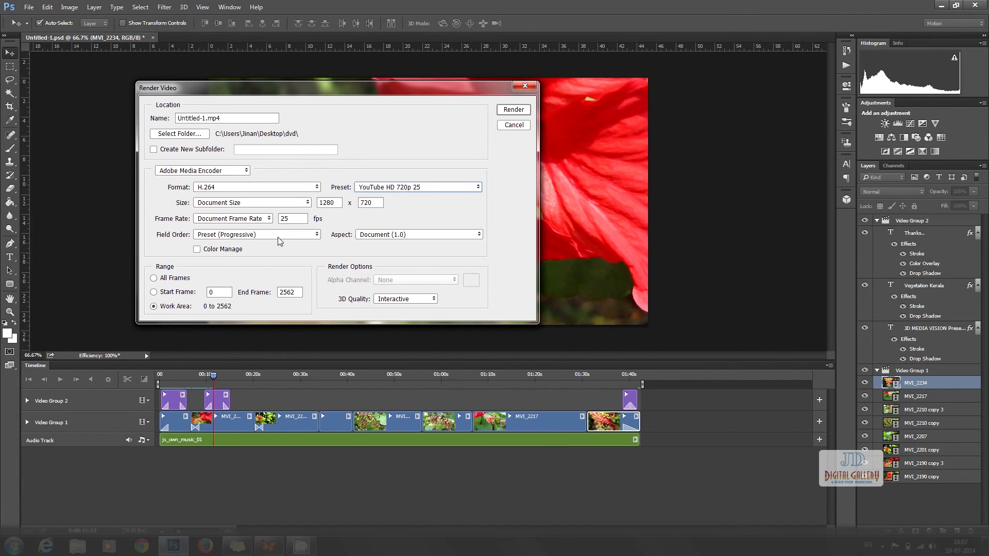
{"action": "mouse_move", "coordinate": [419, 250]}
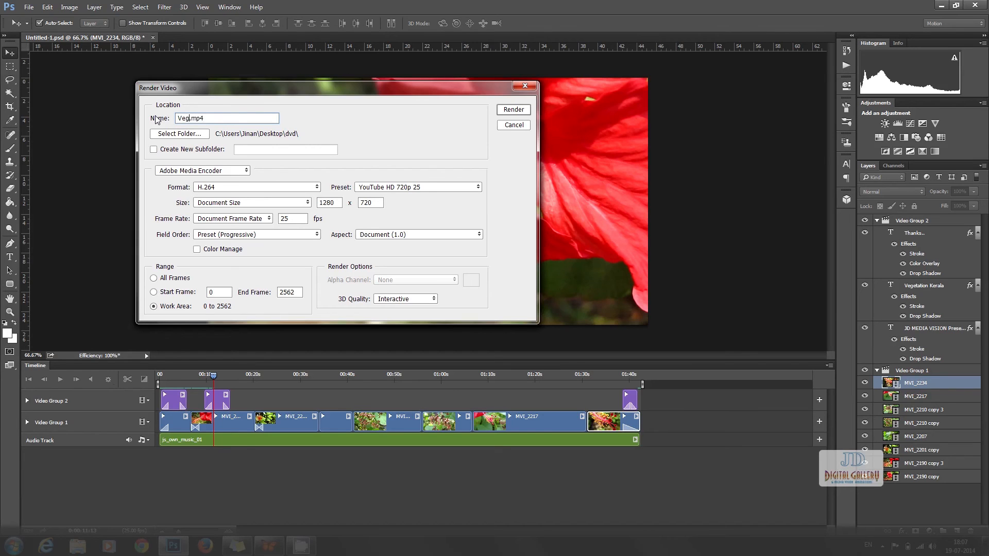
{"action": "type", "text": "Vegetaion_Kerala_01"}
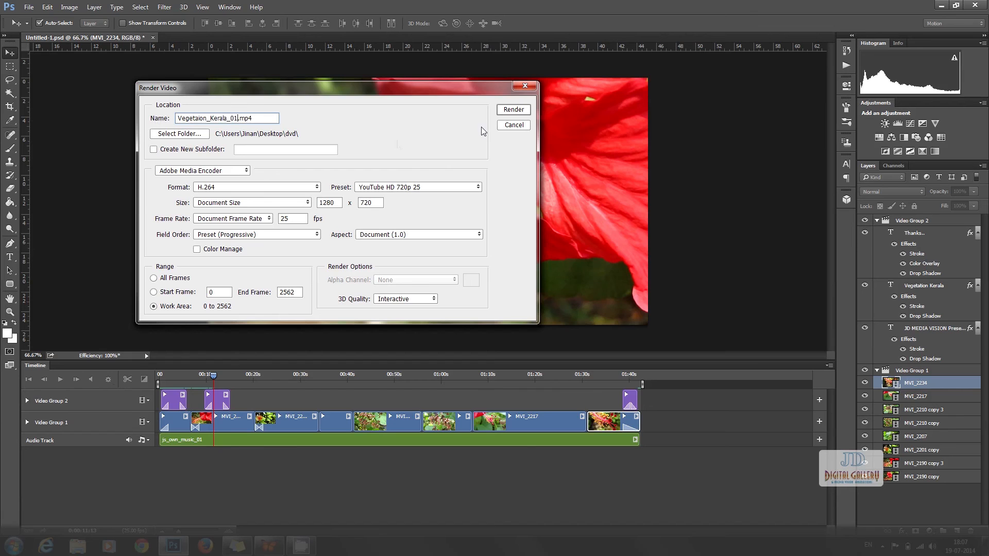
{"action": "left_click", "coordinate": [513, 124]}
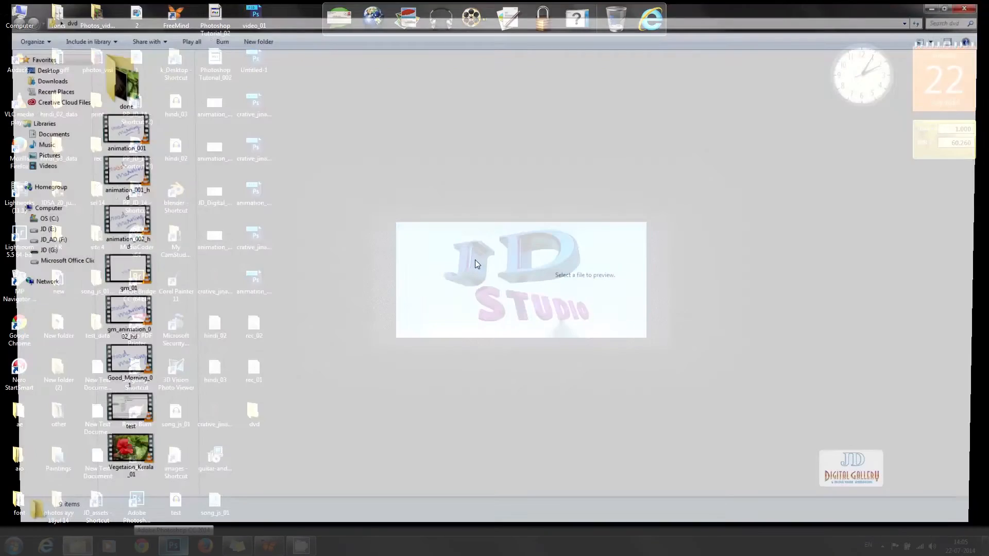
Step: Play the rendered Vegetaion_Kerala_01.mp4 from the dvd folder in VLC
{"action": "left_click", "coordinate": [116, 454]}
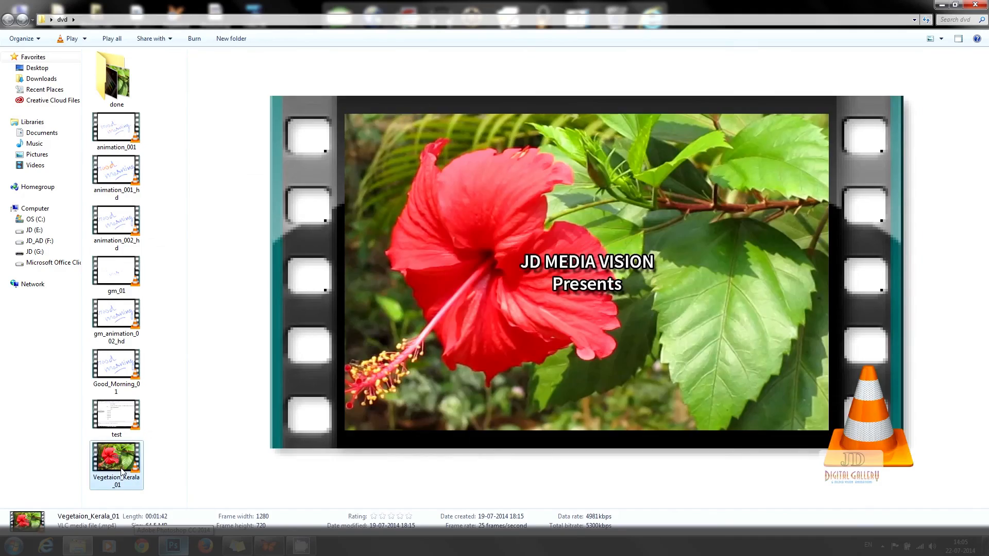
{"action": "double_click", "coordinate": [116, 449]}
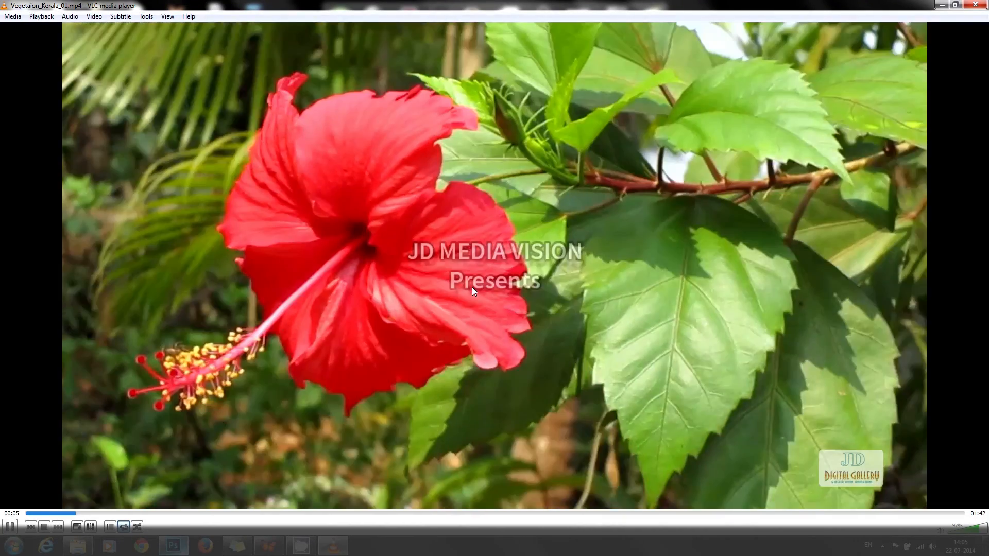
Step: Play the rendered Vegetaion_Kerala_01 video in VLC media player
{"action": "left_click", "coordinate": [224, 513]}
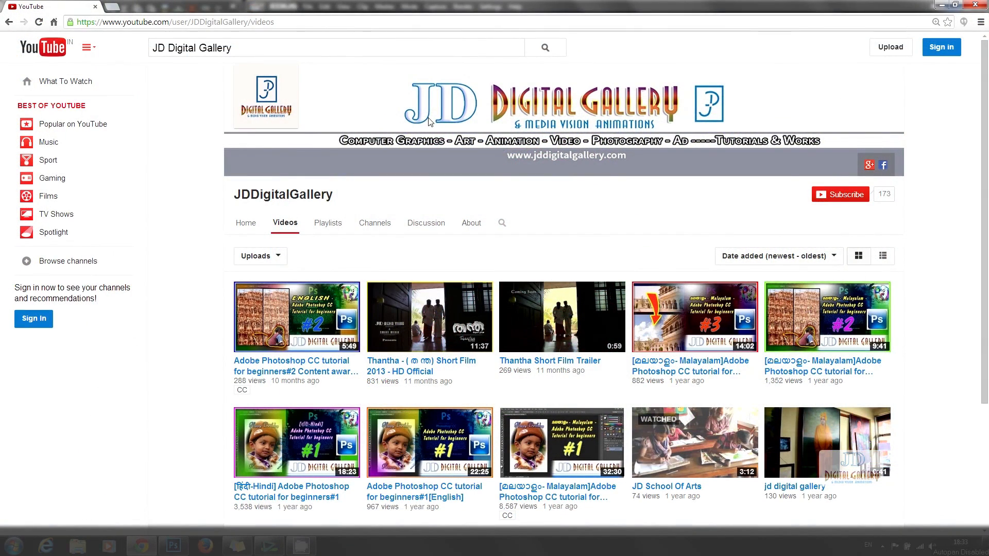
{"action": "mouse_move", "coordinate": [713, 120]}
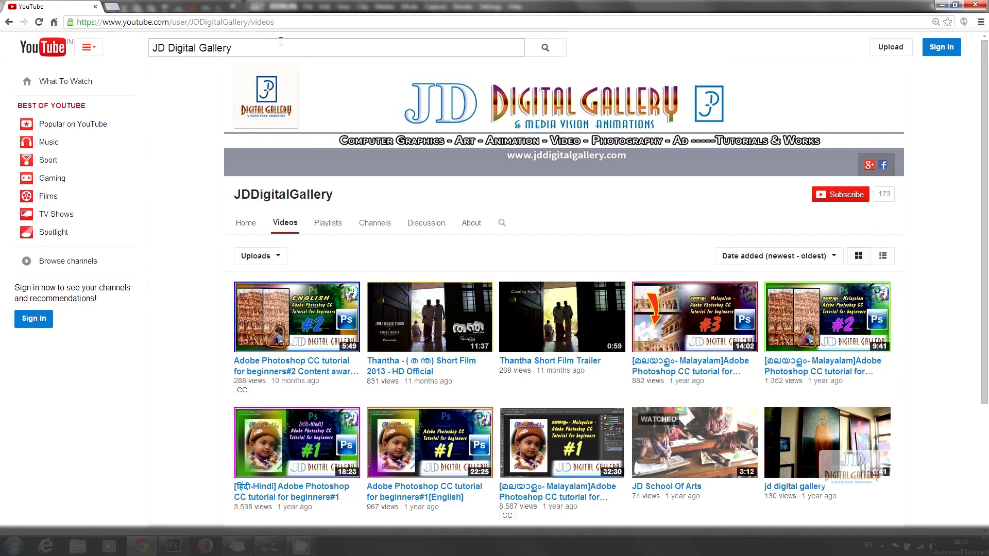
{"action": "mouse_move", "coordinate": [426, 264]}
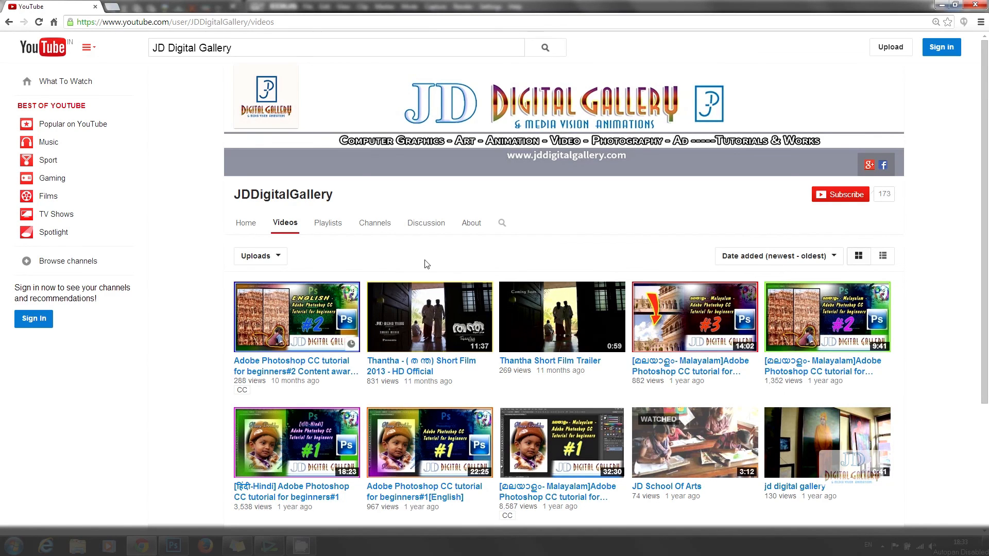
{"action": "mouse_move", "coordinate": [840, 194]}
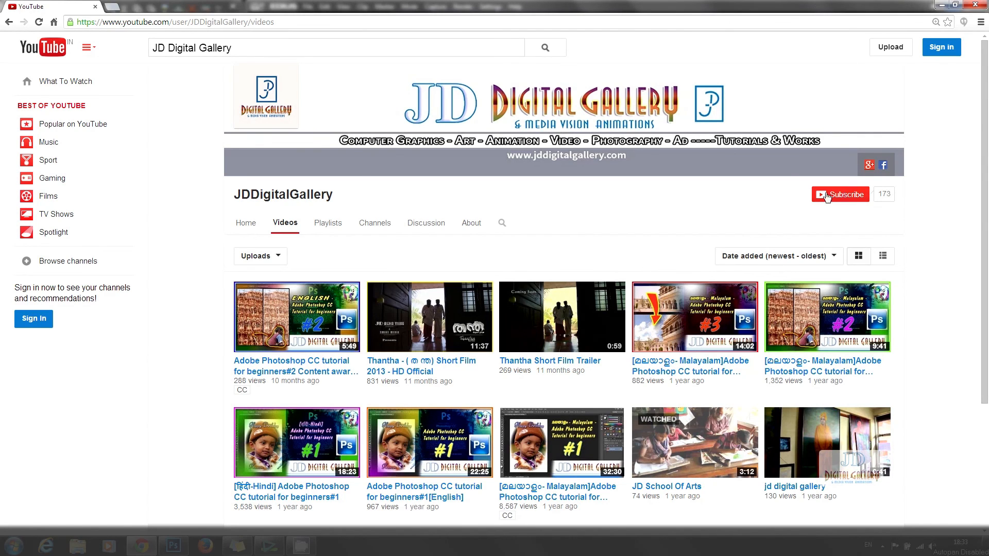